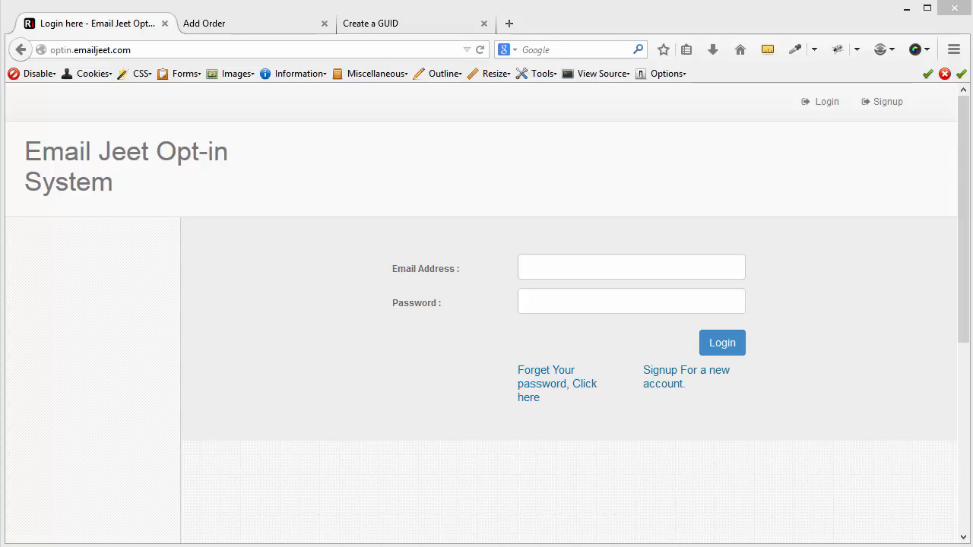
mouse_move(623, 288)
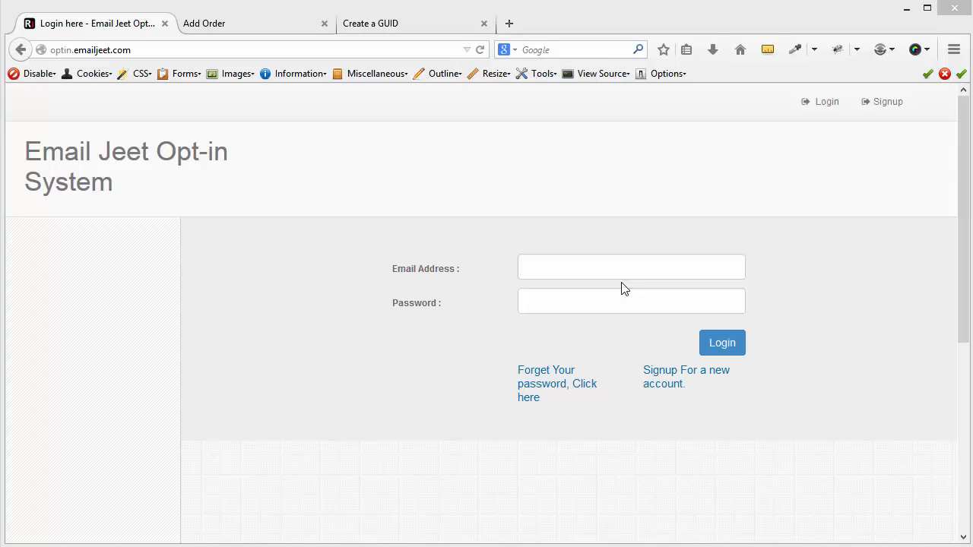
- Focus the login email field and bring up saved email address suggestions
click(631, 267)
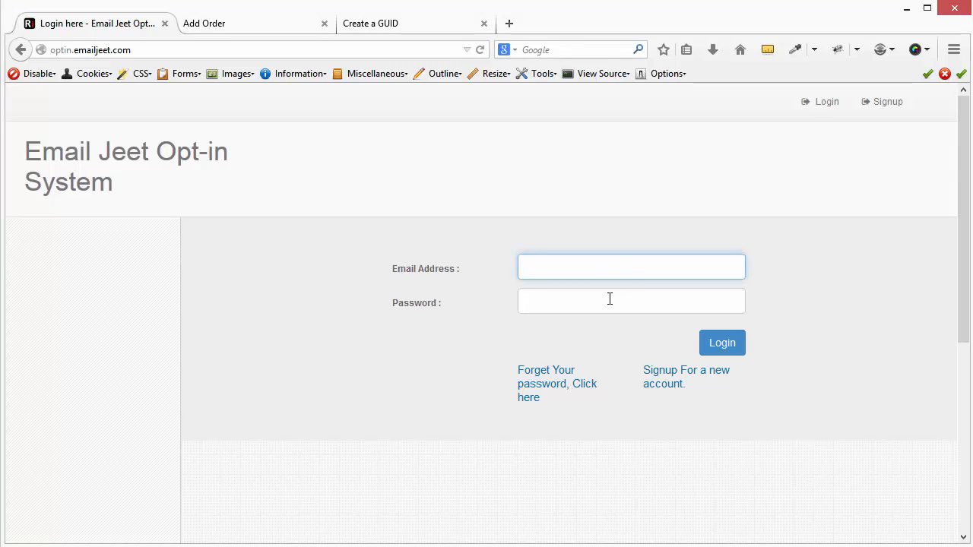
click(631, 300)
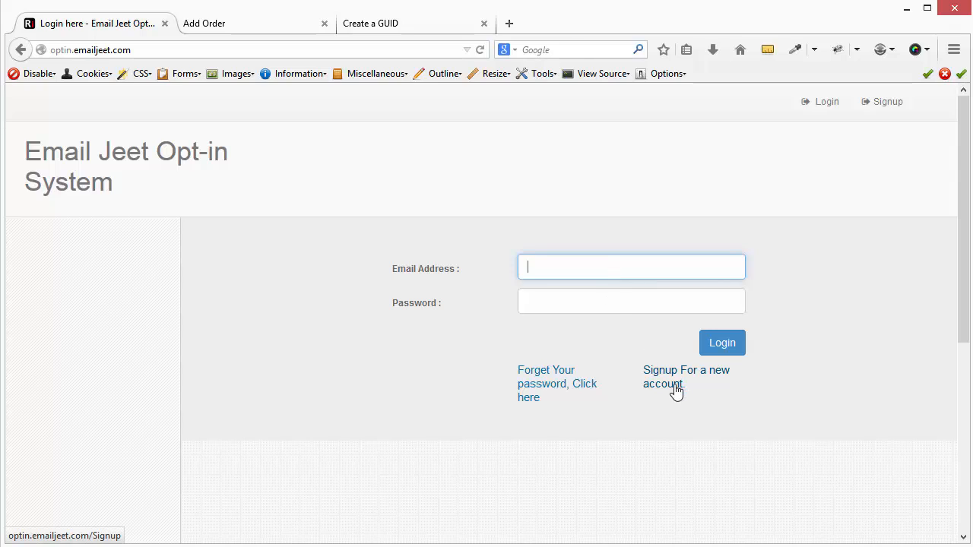
click(631, 267)
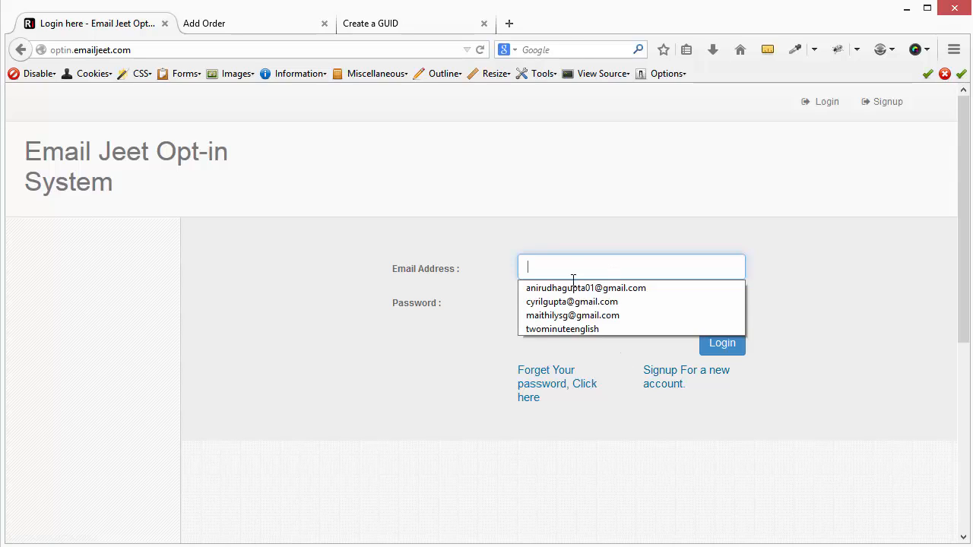
mouse_move(596, 287)
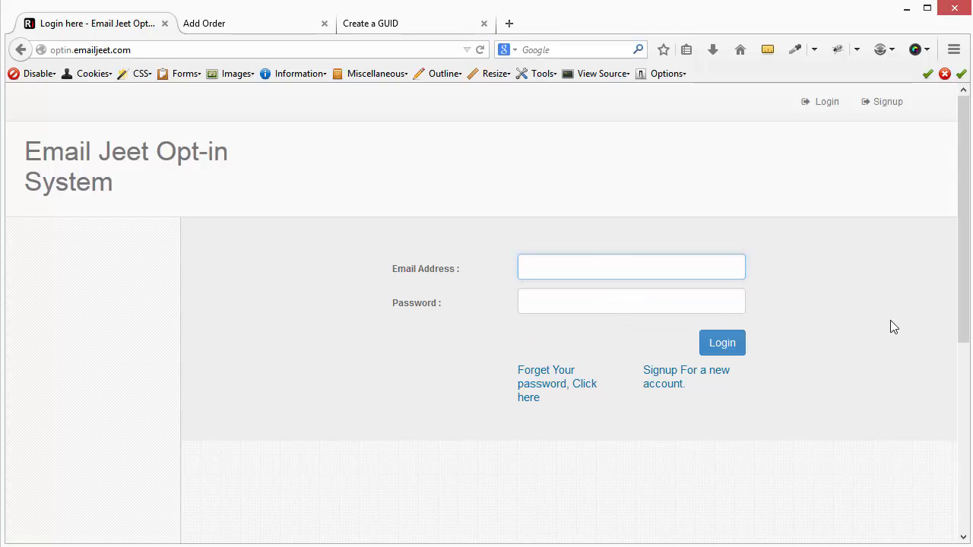
mouse_move(670, 390)
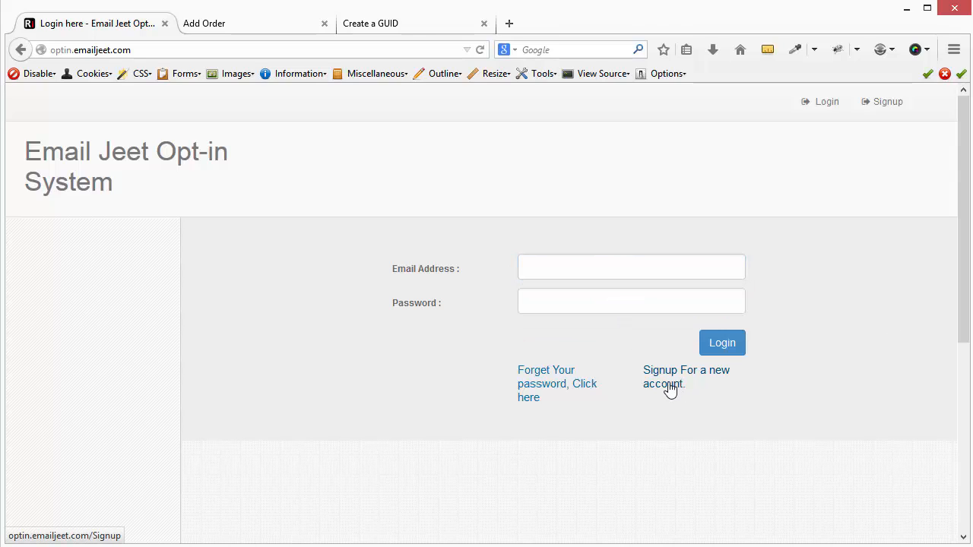
click(669, 384)
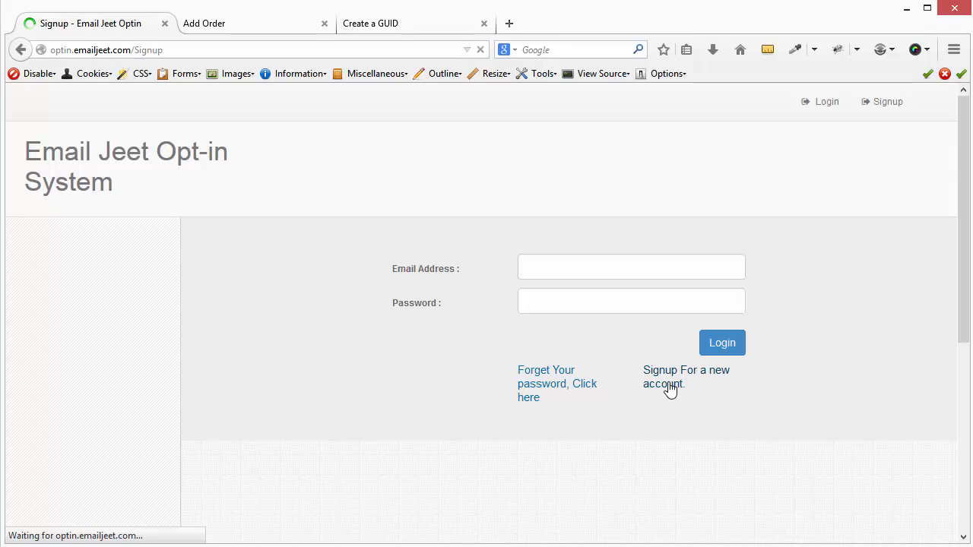
click(672, 384)
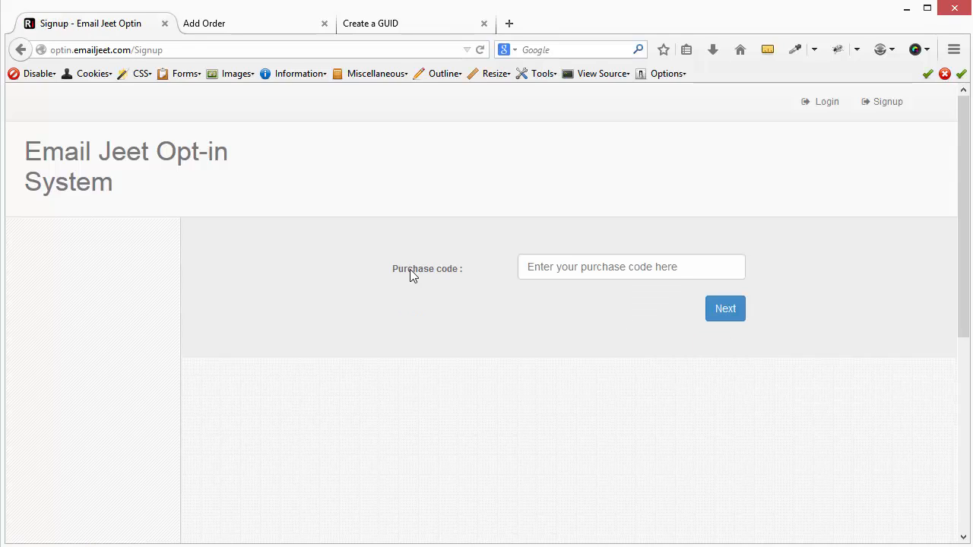
mouse_move(467, 289)
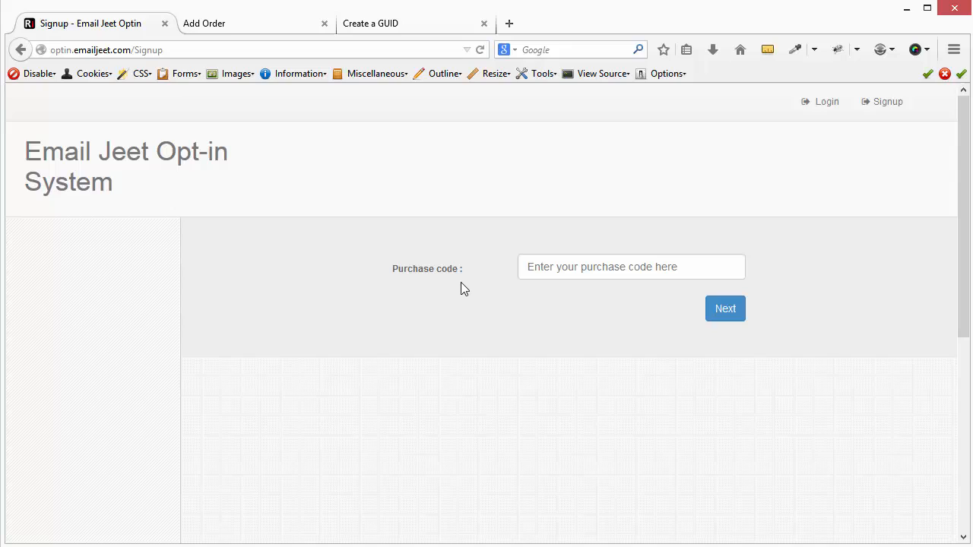
mouse_move(434, 248)
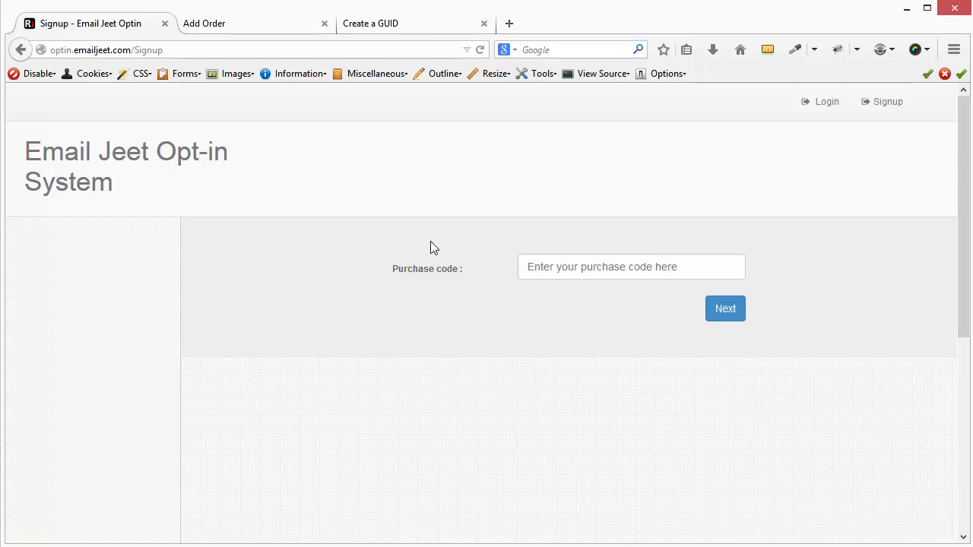
mouse_move(586, 327)
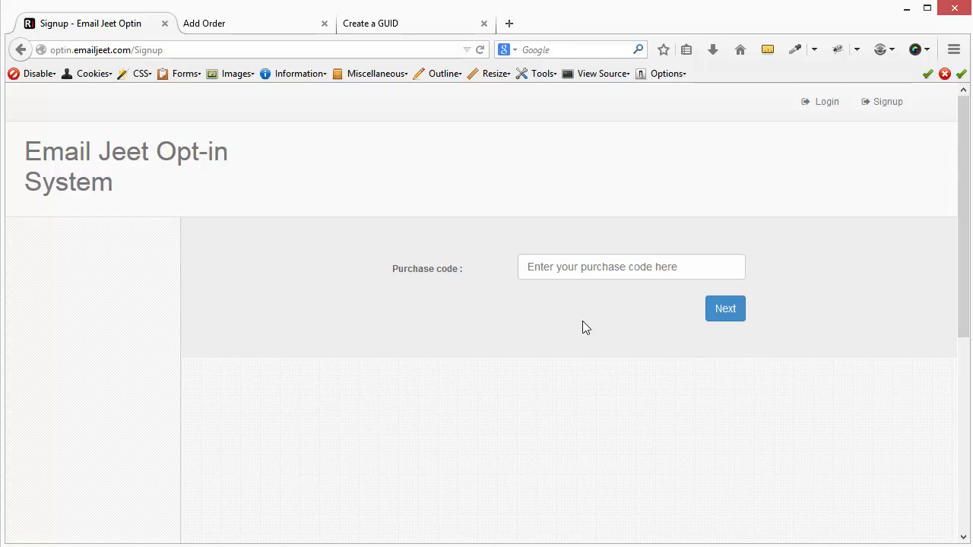
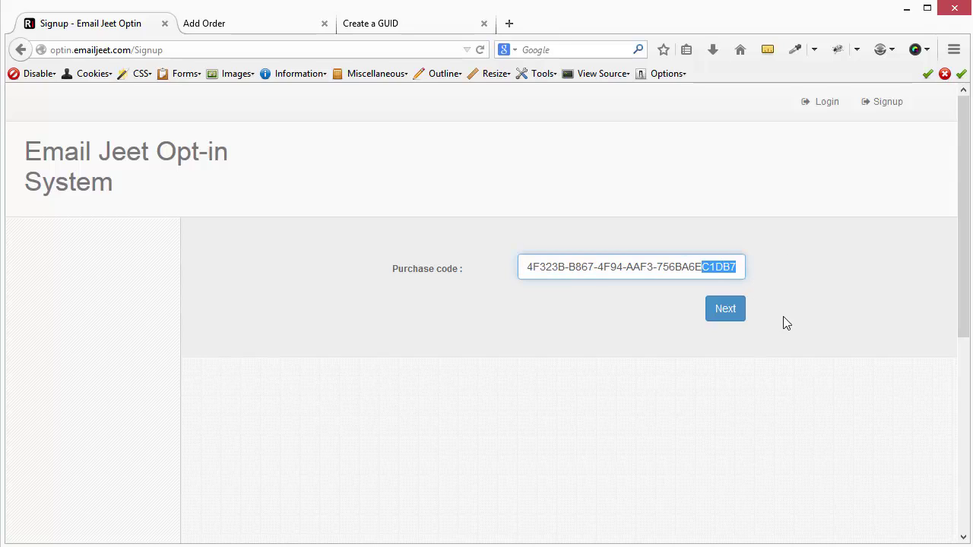
click(725, 308)
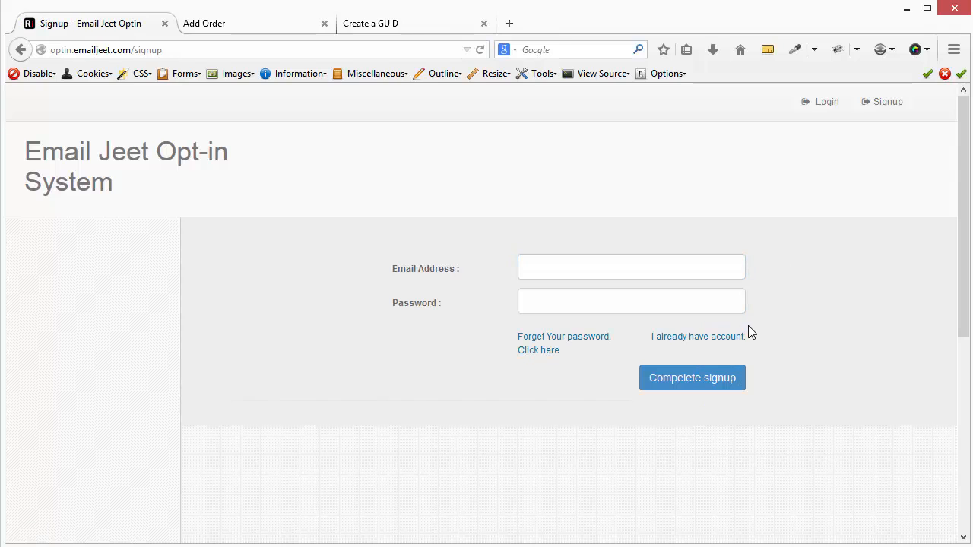
- Complete signup using the cyrilgupta email address and a password
click(631, 266)
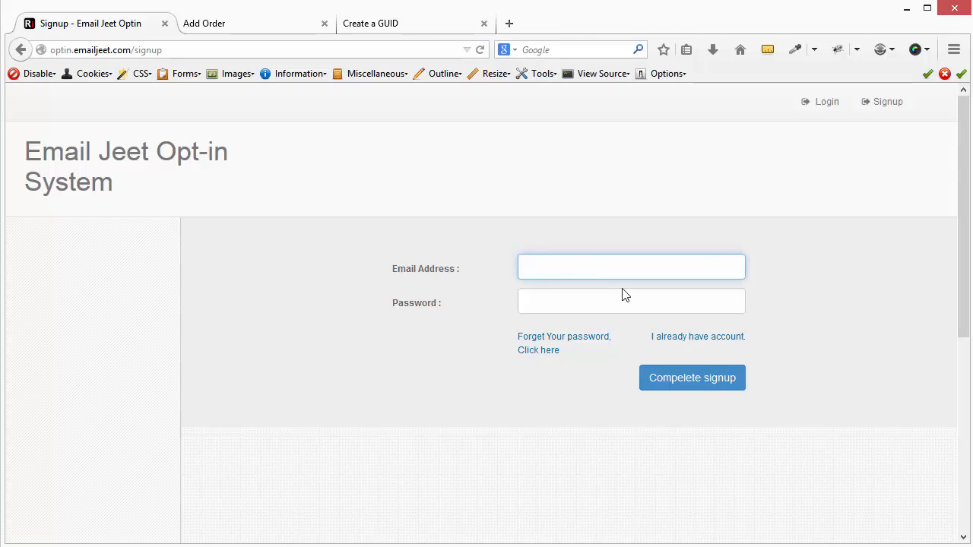
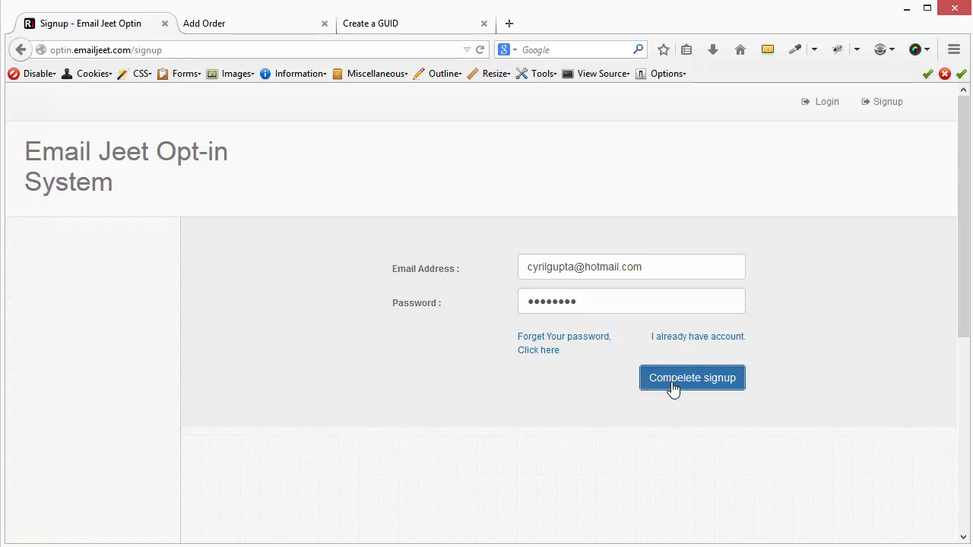
click(691, 378)
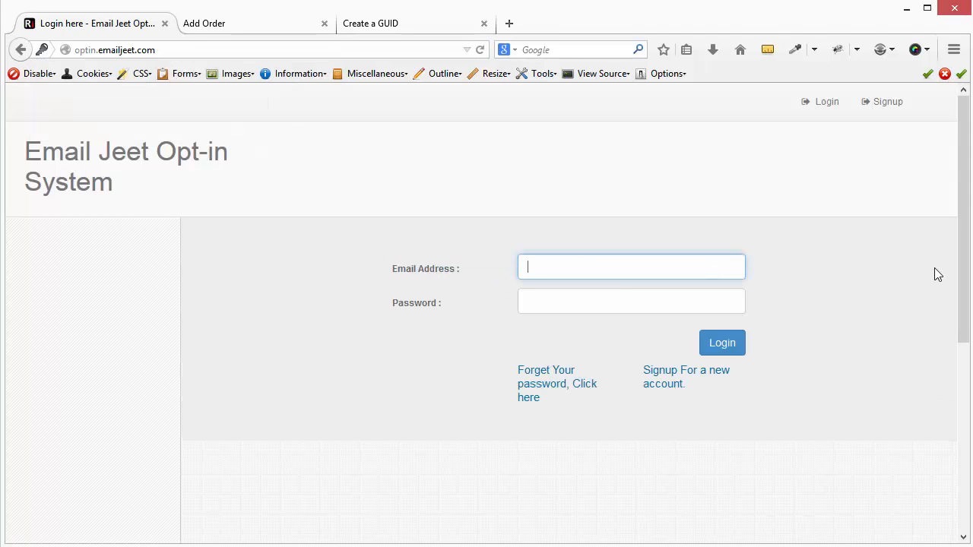
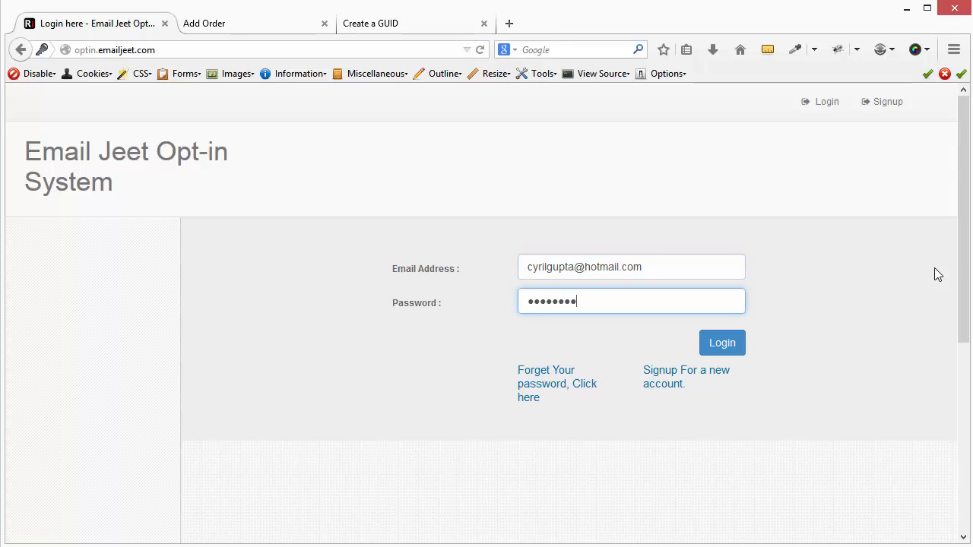
click(722, 342)
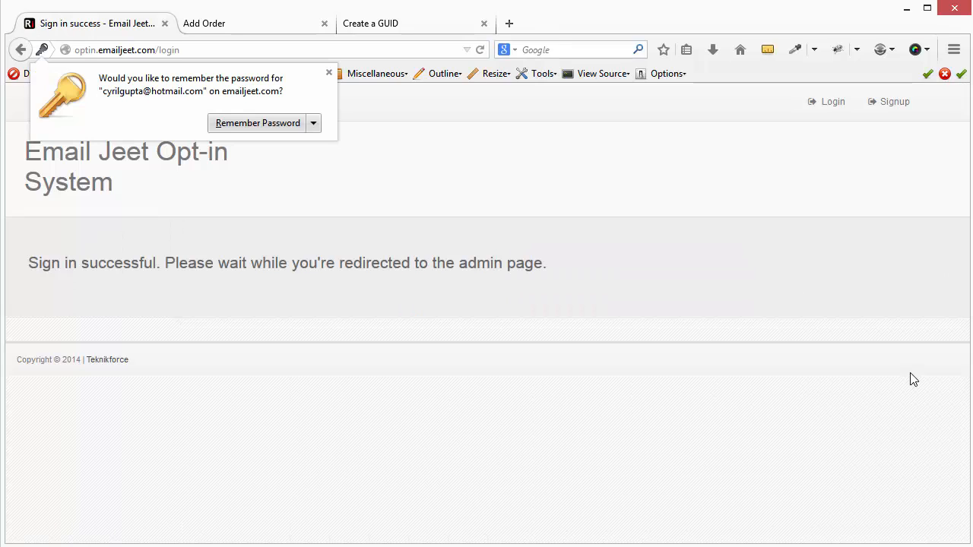
mouse_move(328, 73)
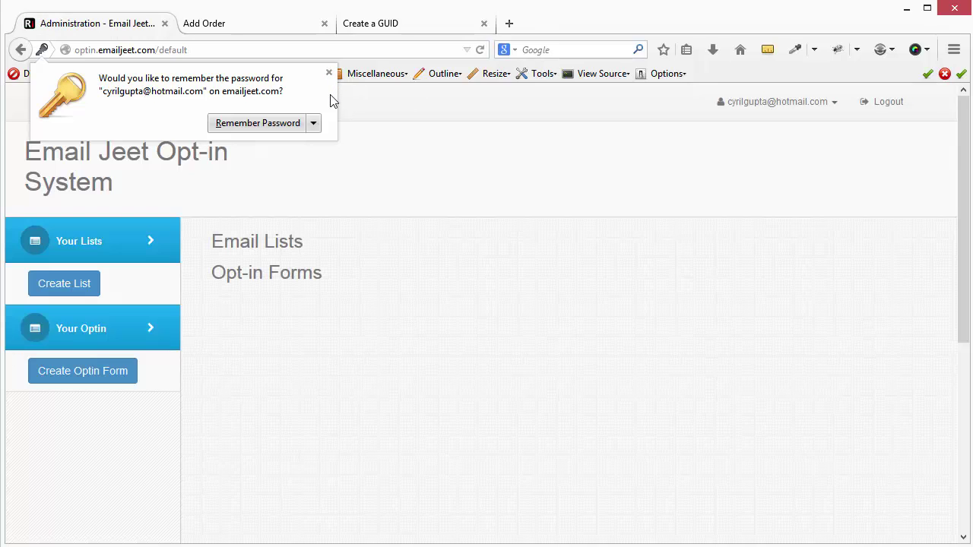
- Dismiss Firefox's Remember Password popup
click(329, 72)
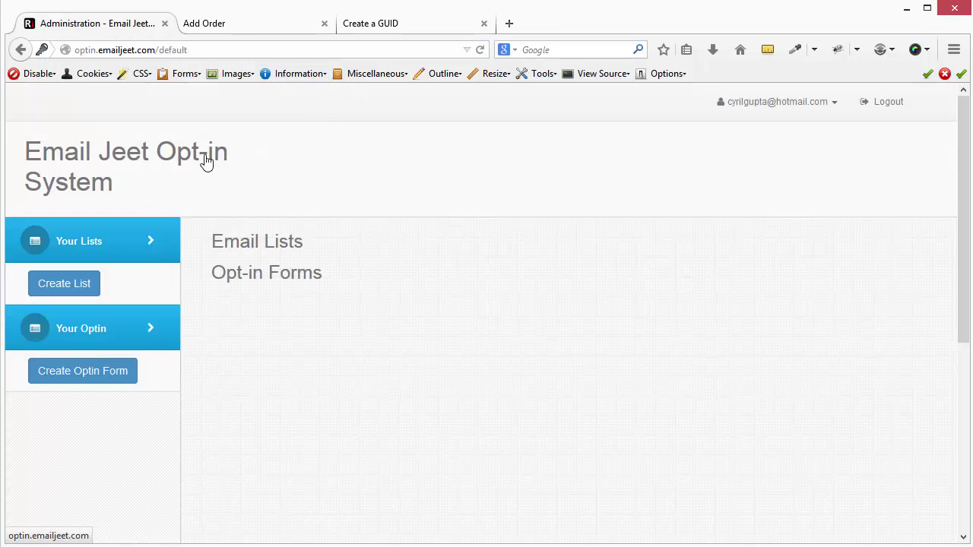
mouse_move(203, 334)
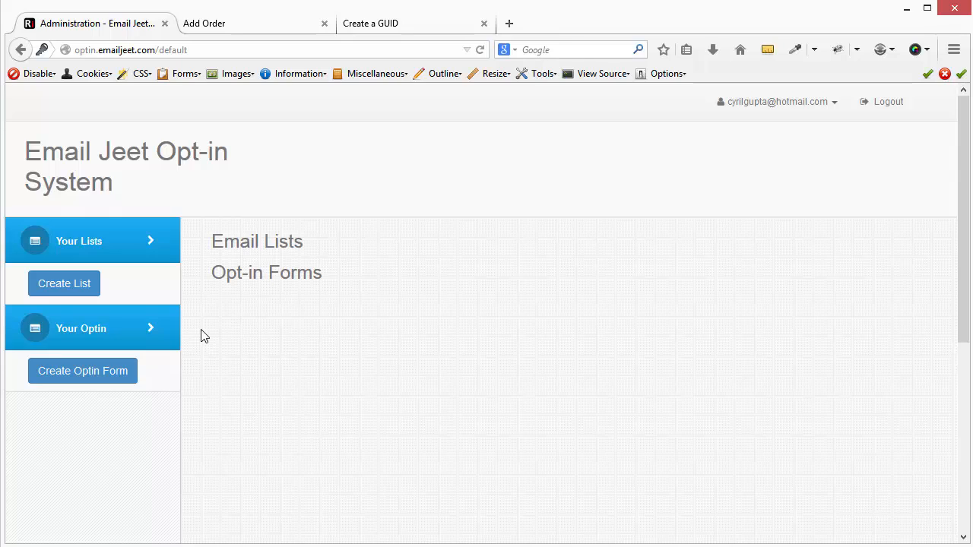
mouse_move(129, 329)
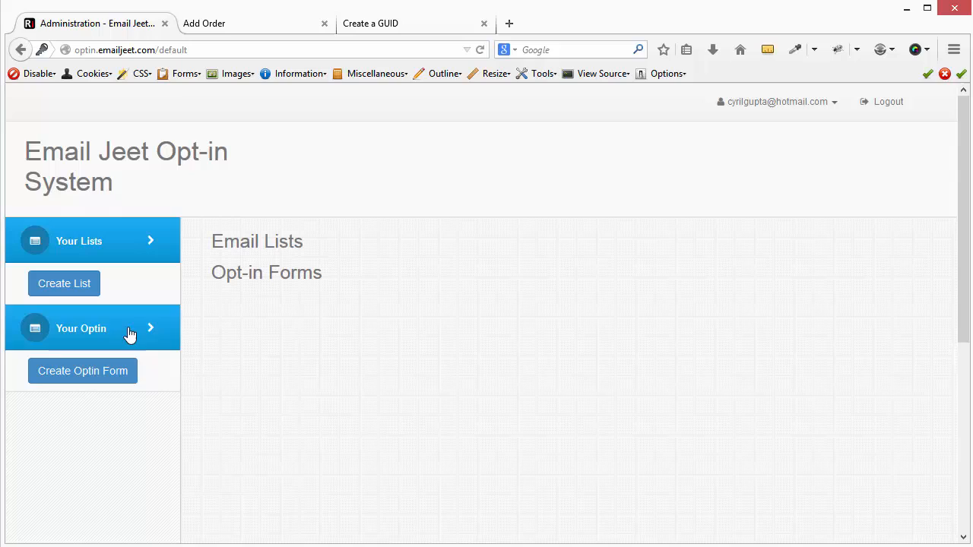
mouse_move(64, 284)
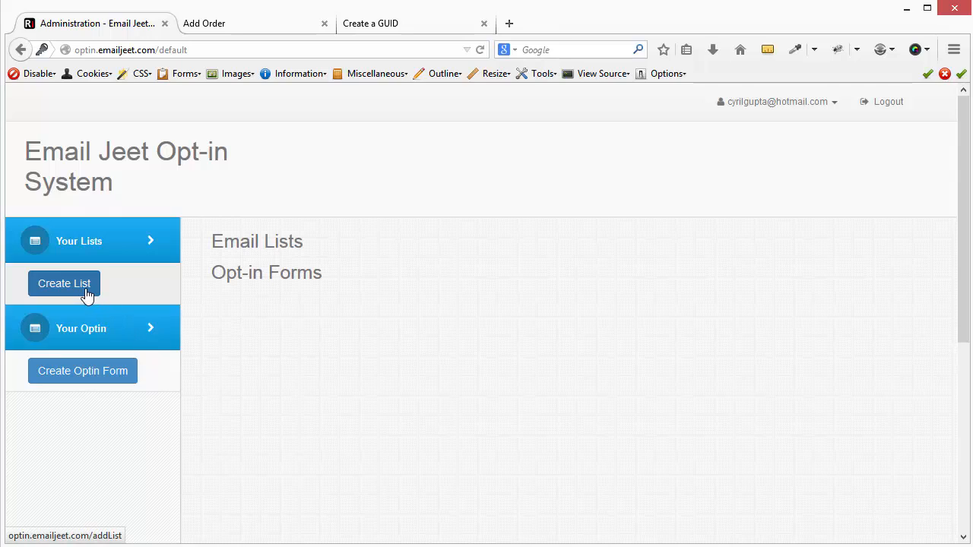
click(64, 283)
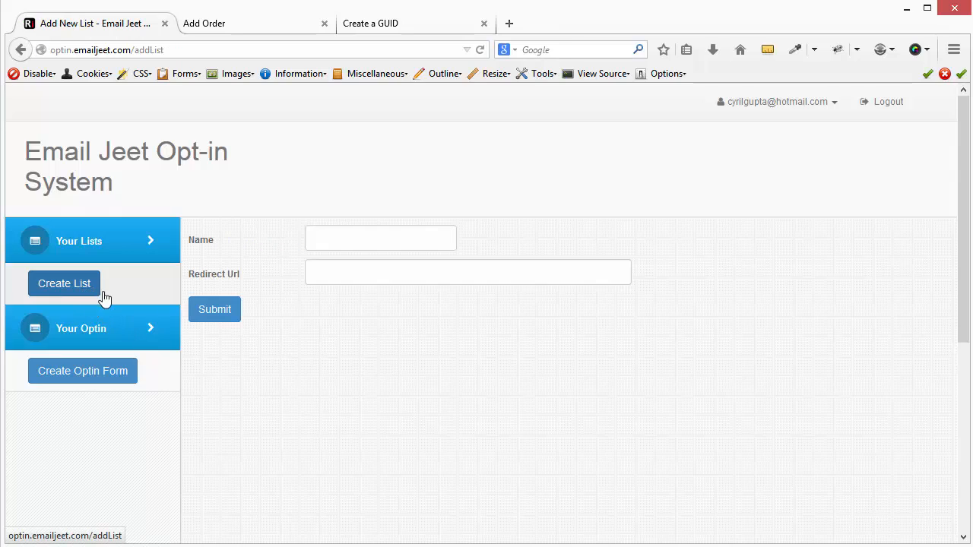
click(380, 238)
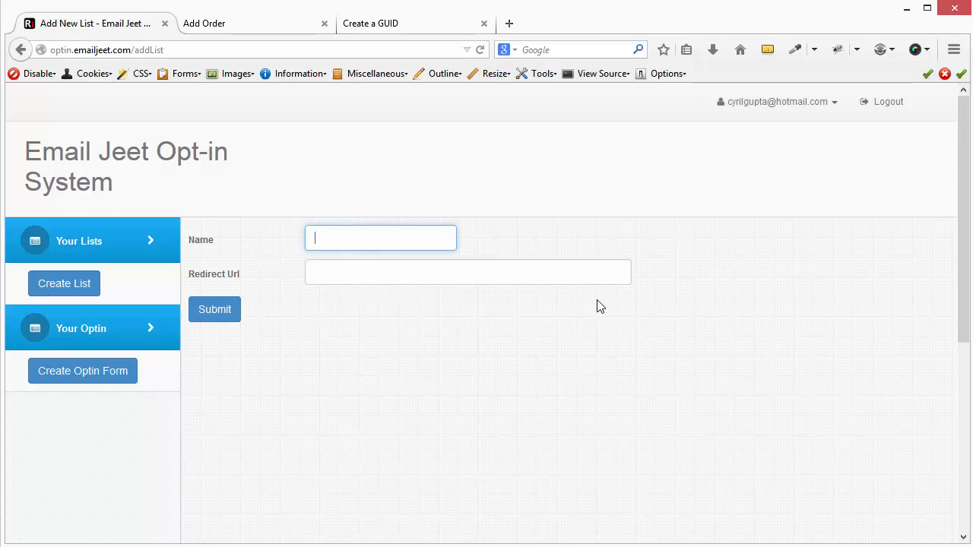
text(My test list)
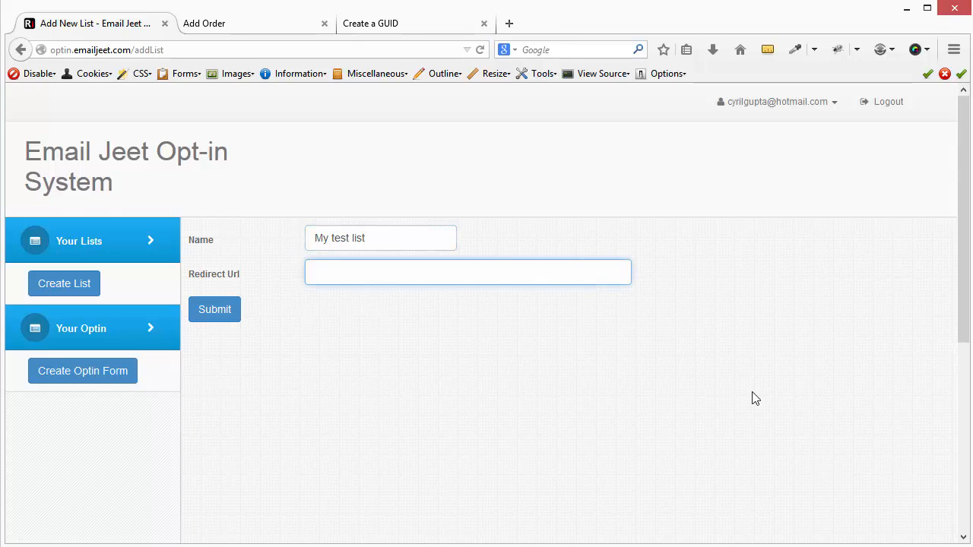
click(467, 272)
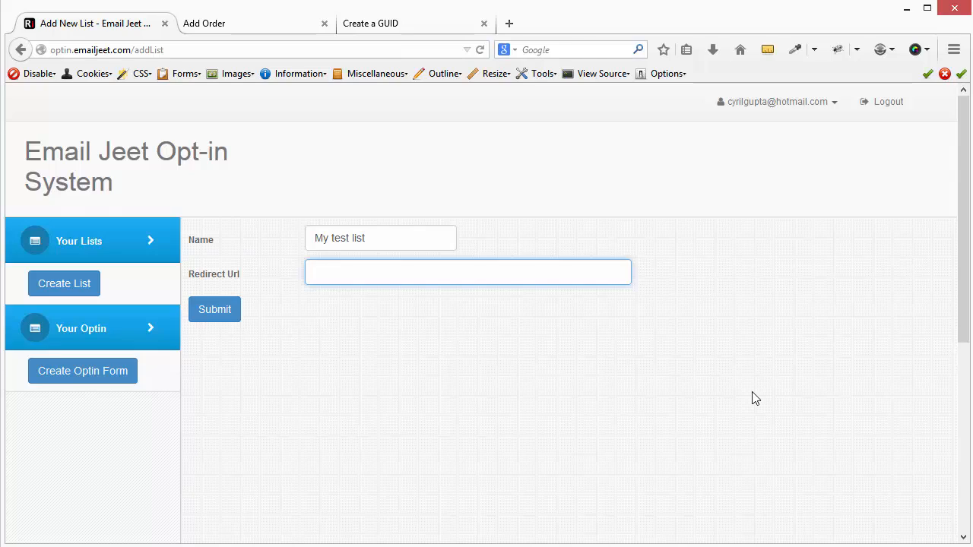
click(468, 272)
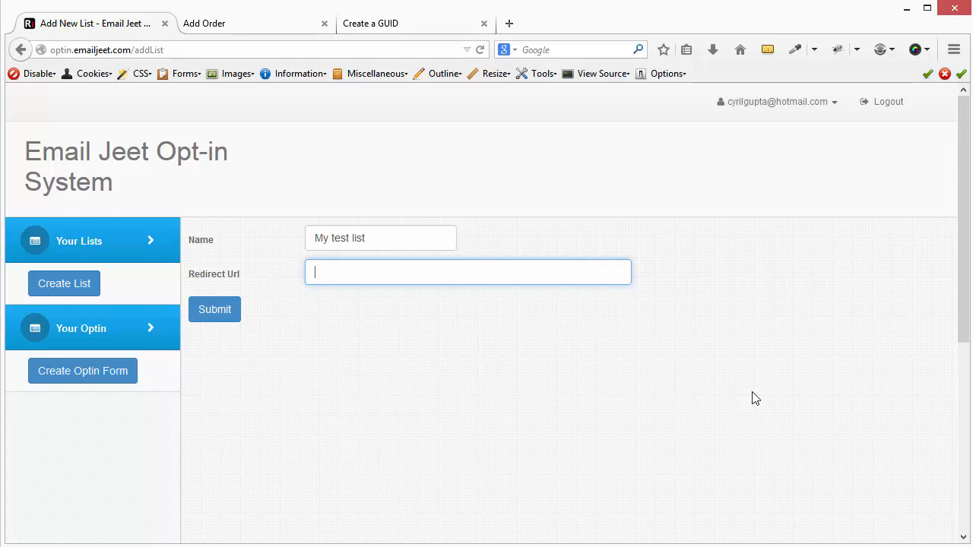
text(http://teknikfore.co)
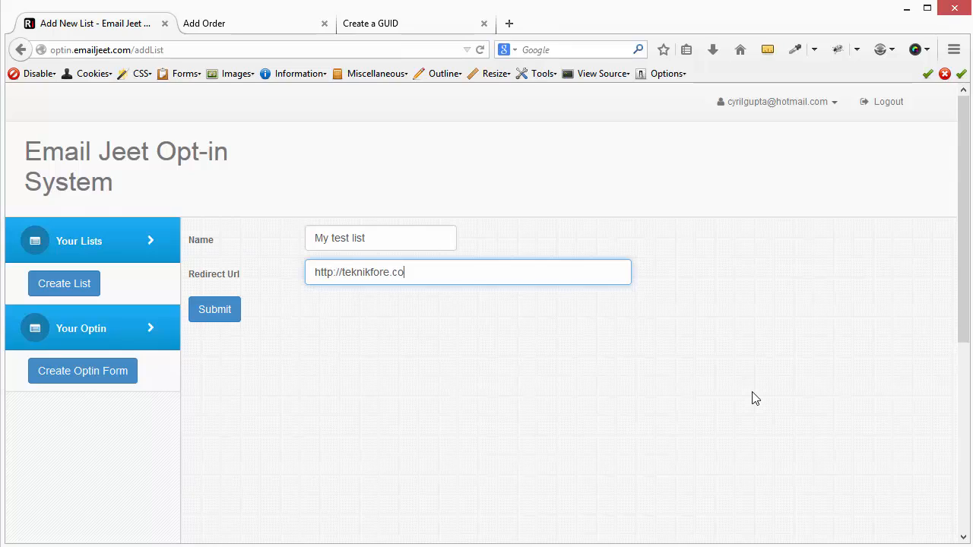
text(rce.com)
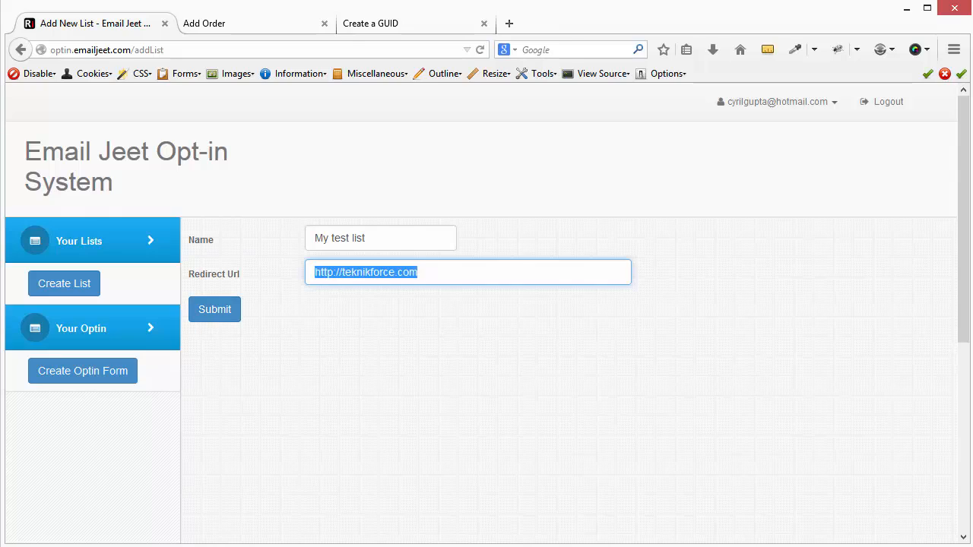
click(214, 310)
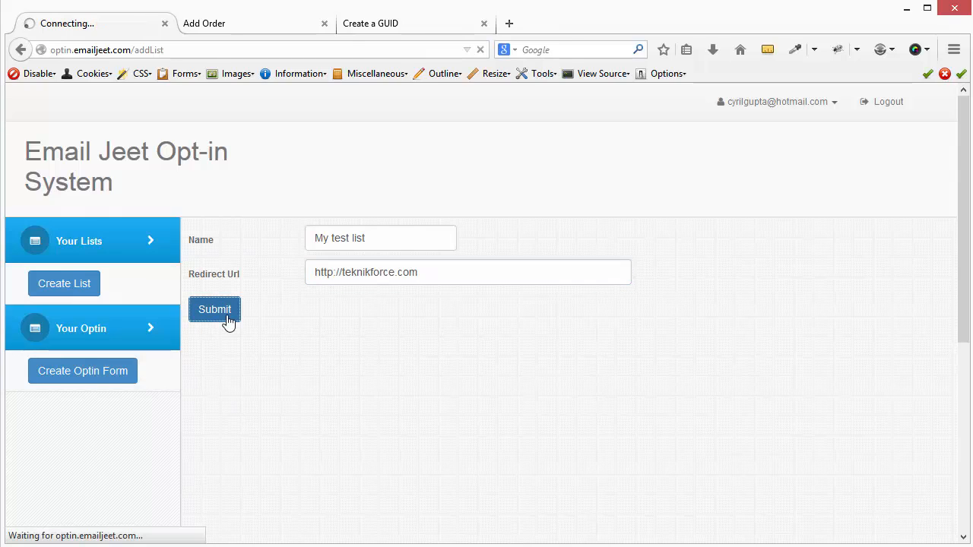
- Open My test list from the sidebar to view its zero leads
click(214, 309)
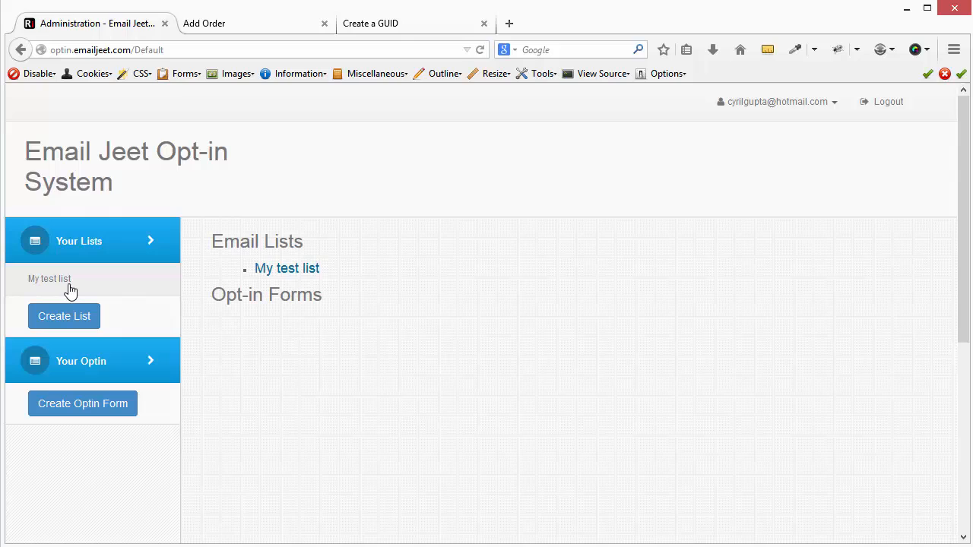
click(49, 279)
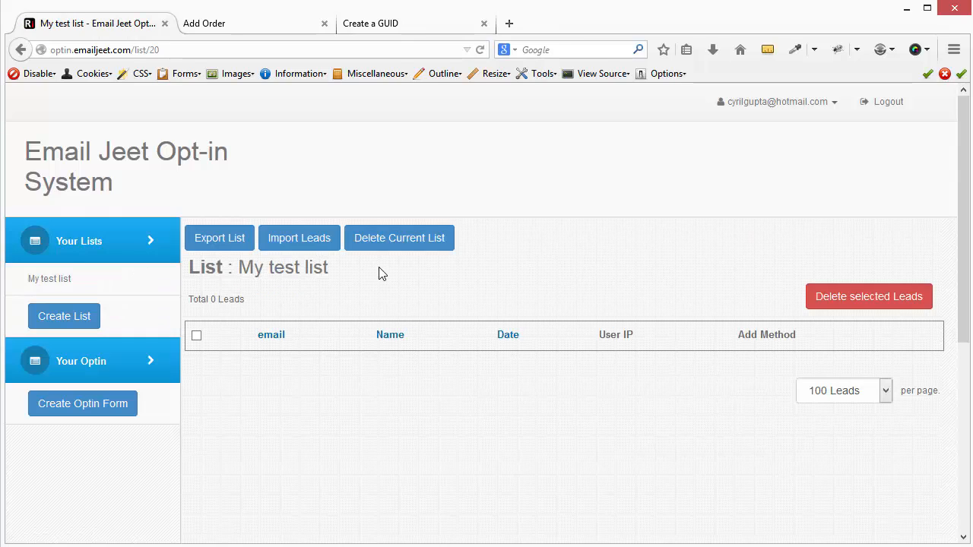
mouse_move(601, 368)
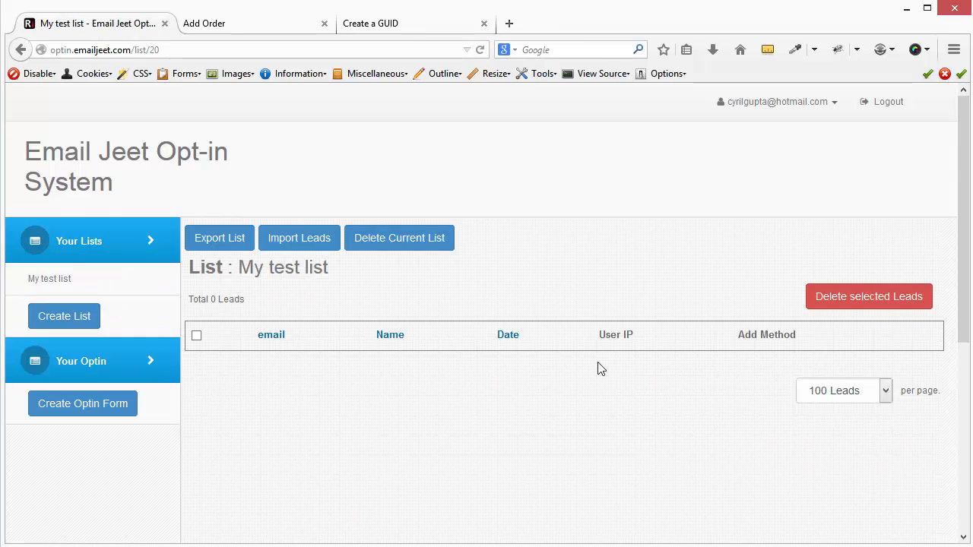
mouse_move(505, 413)
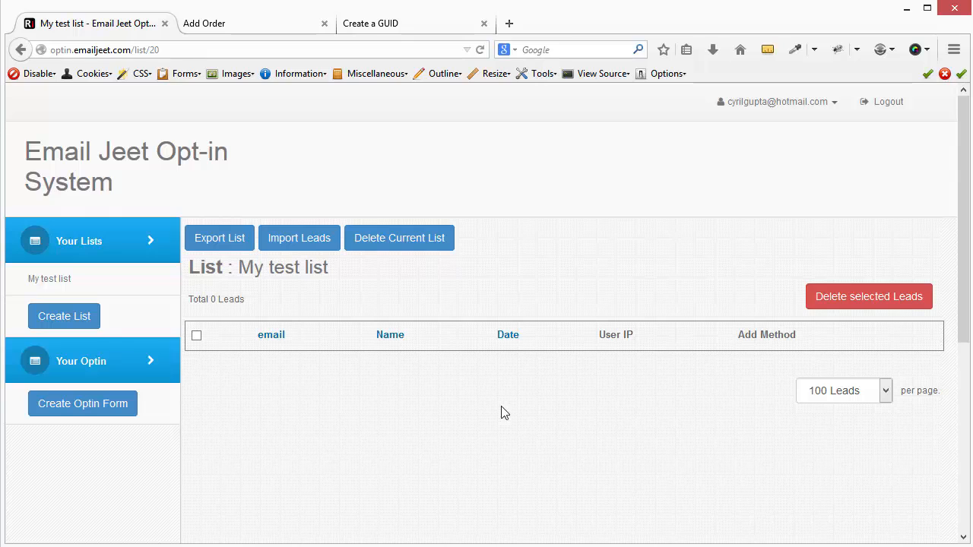
- Create opt-in form 'My optin form' for My test list with the Name label ticked
click(83, 404)
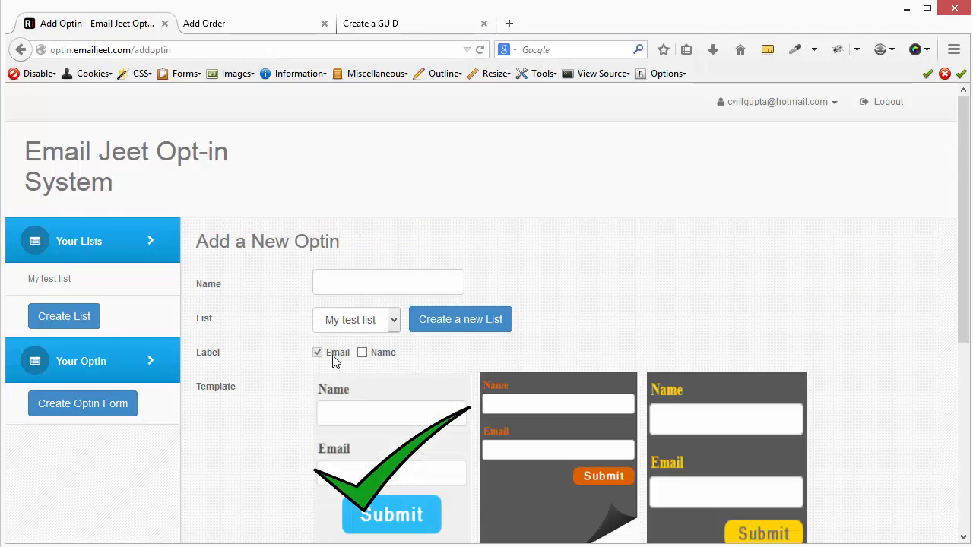
click(388, 281)
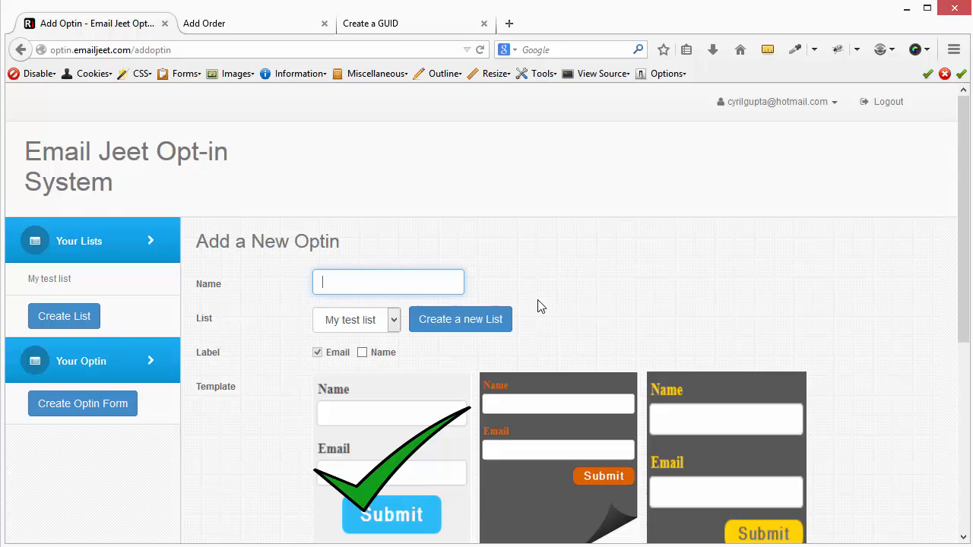
text(My optin form)
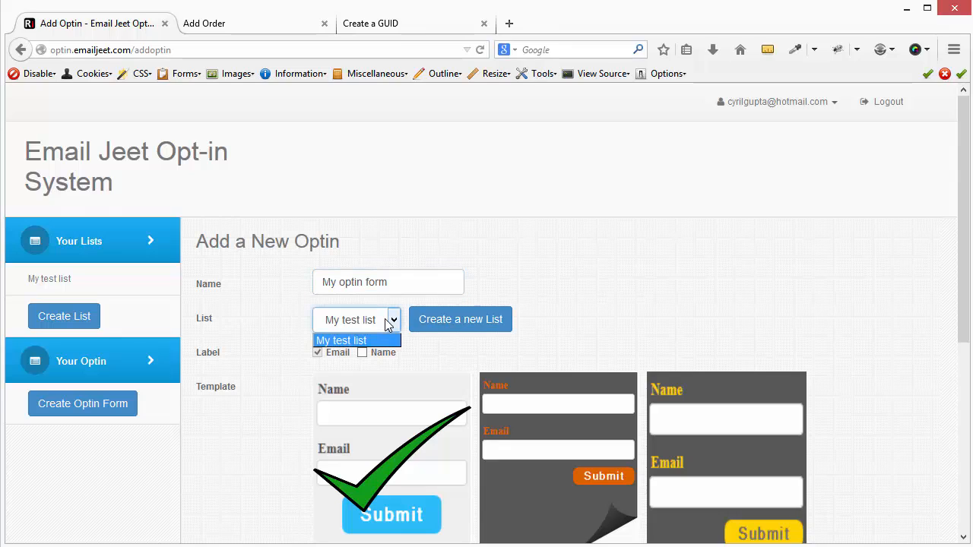
mouse_move(359, 345)
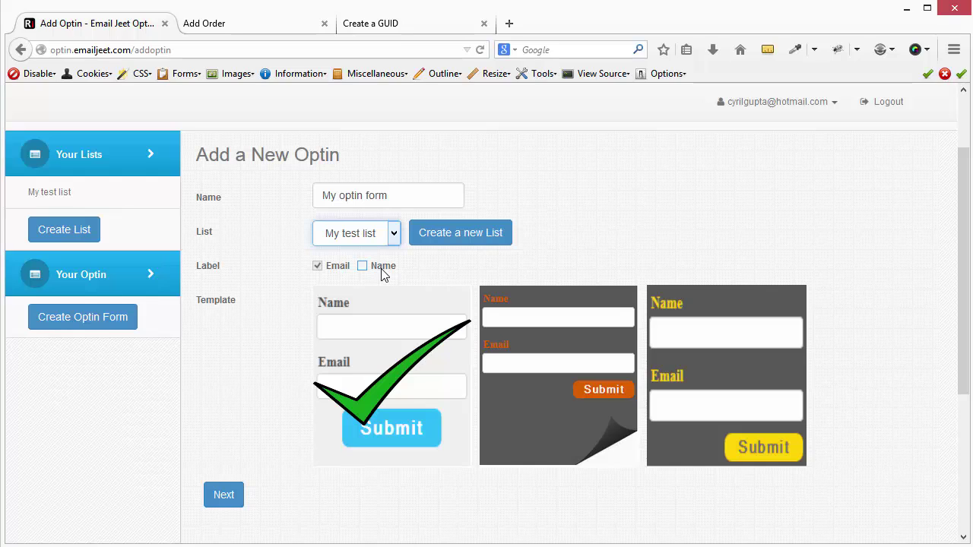
click(362, 266)
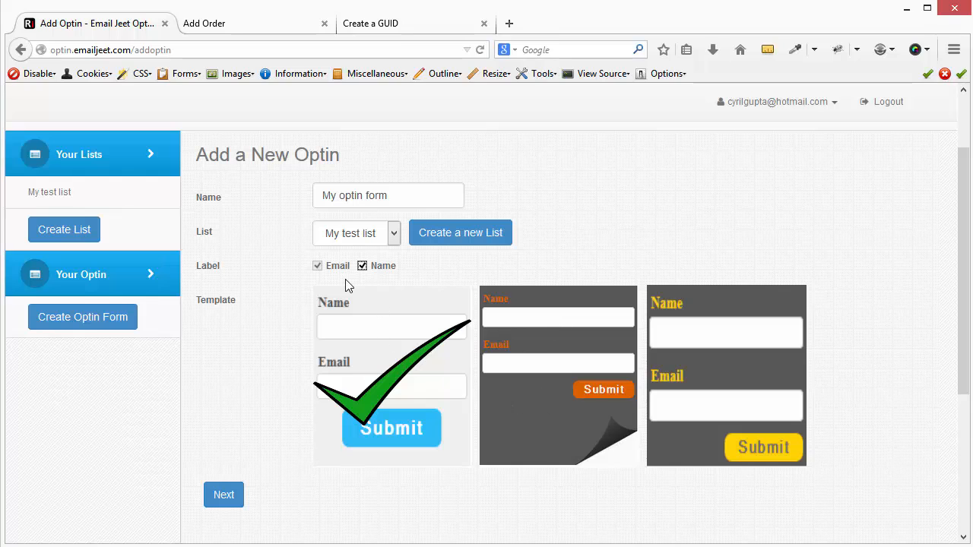
mouse_move(528, 355)
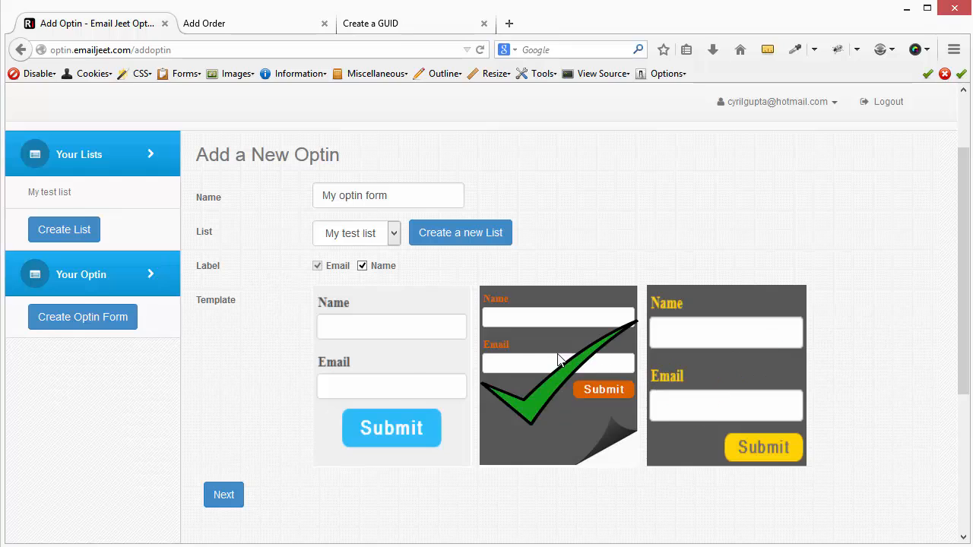
mouse_move(660, 371)
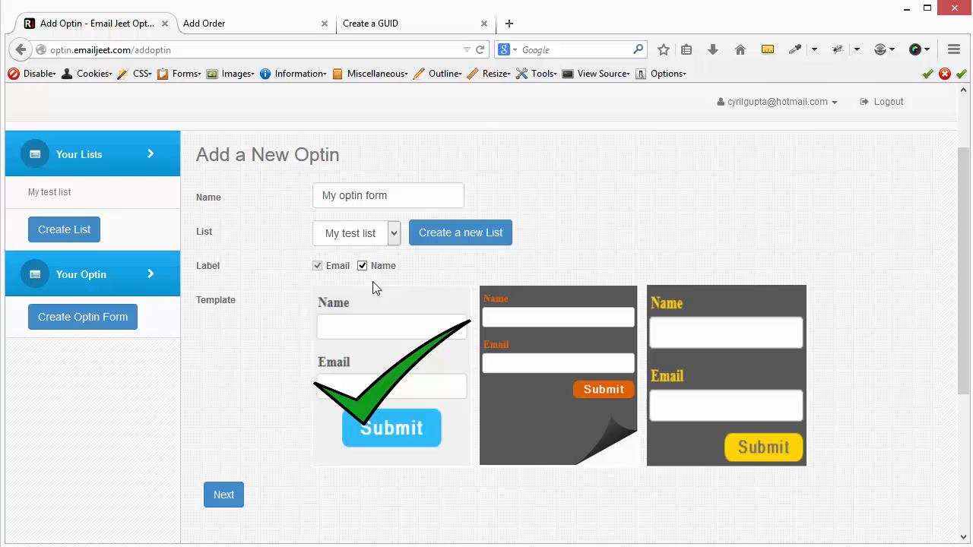
- Generate the opt-in form's HTML code and scroll through the code box
scroll(down, 3)
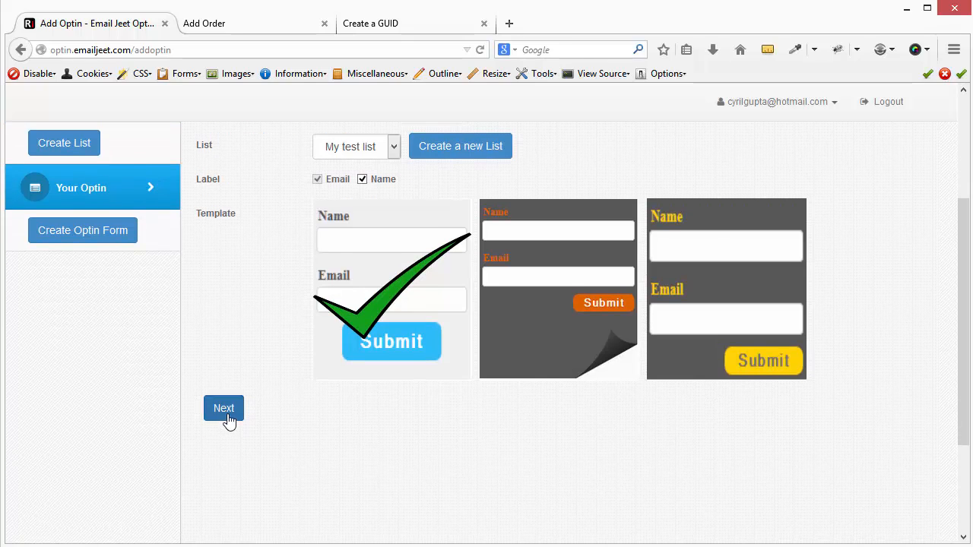
click(223, 408)
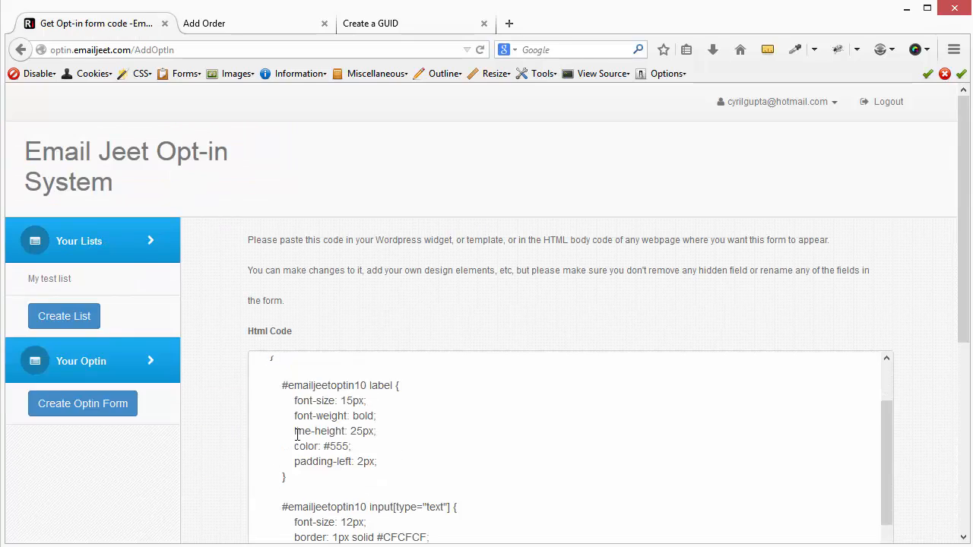
scroll(down, 3)
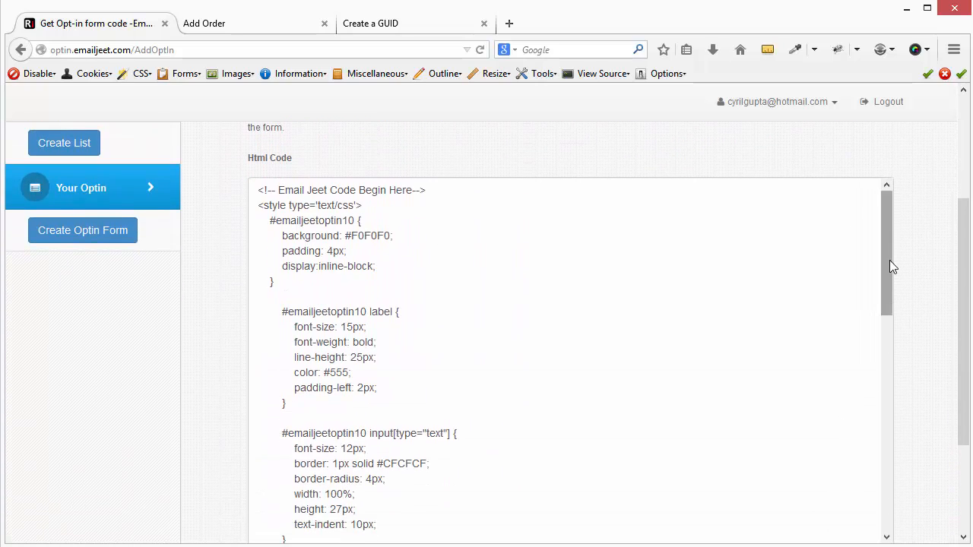
scroll(down, 3)
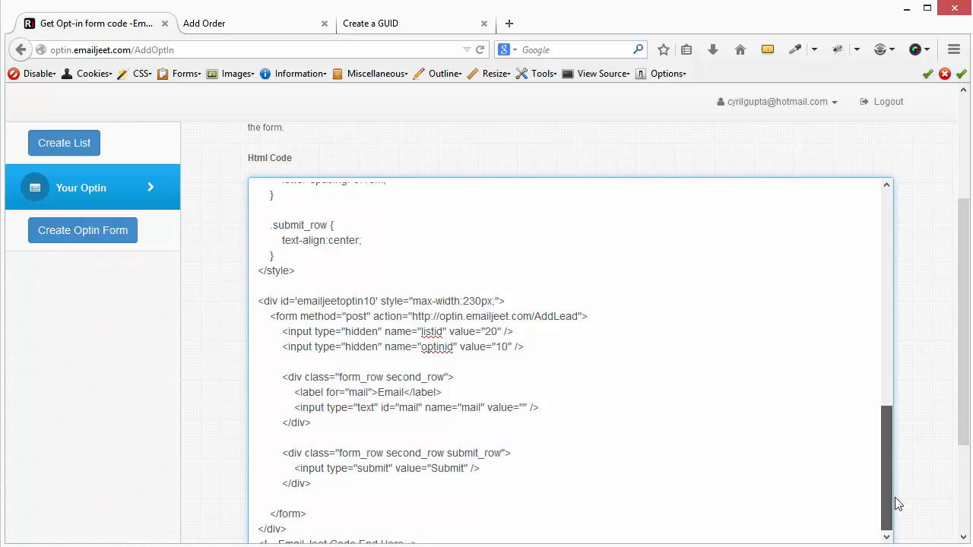
scroll(down, 3)
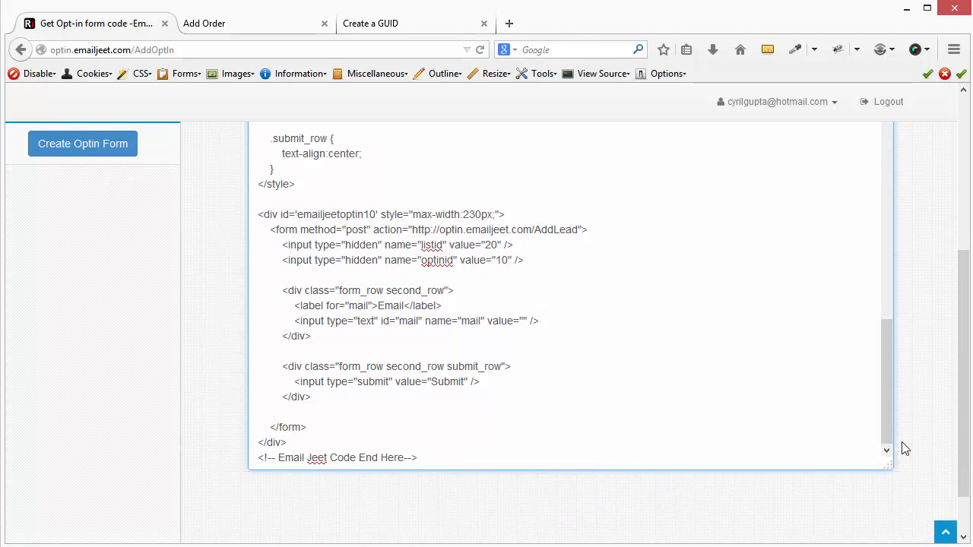
scroll(up, 3)
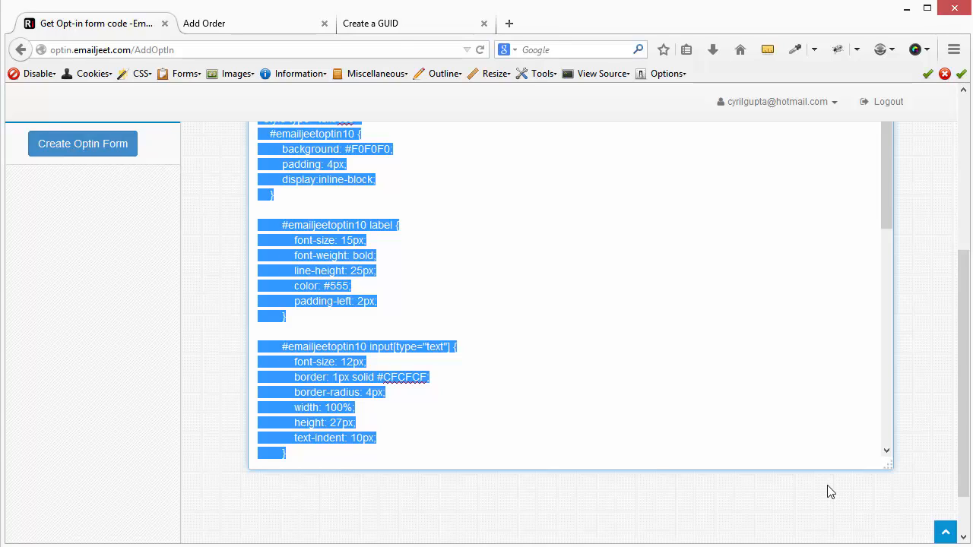
- Paste the form code into Notepad++ and save it as test.htm, replacing the existing file
click(532, 386)
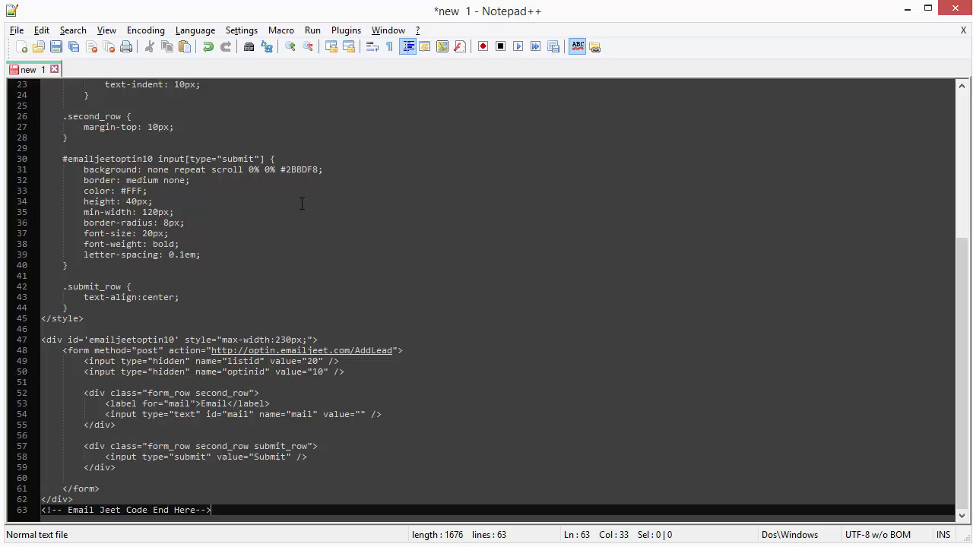
key(ctrl+Home)
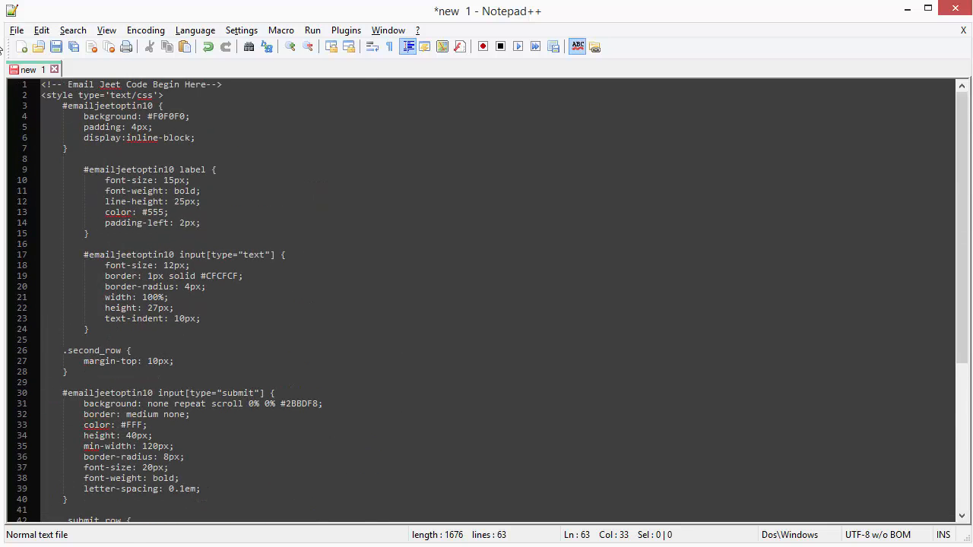
click(14, 31)
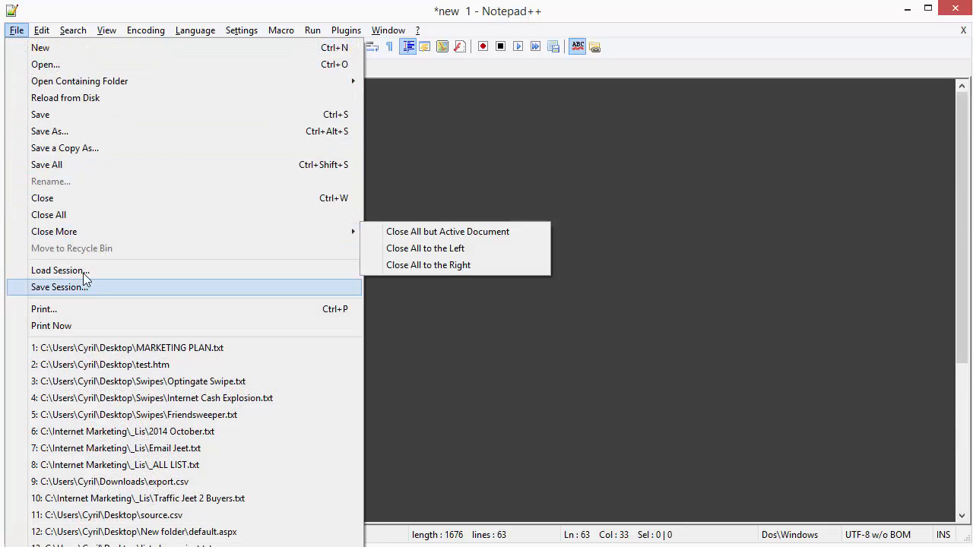
click(49, 131)
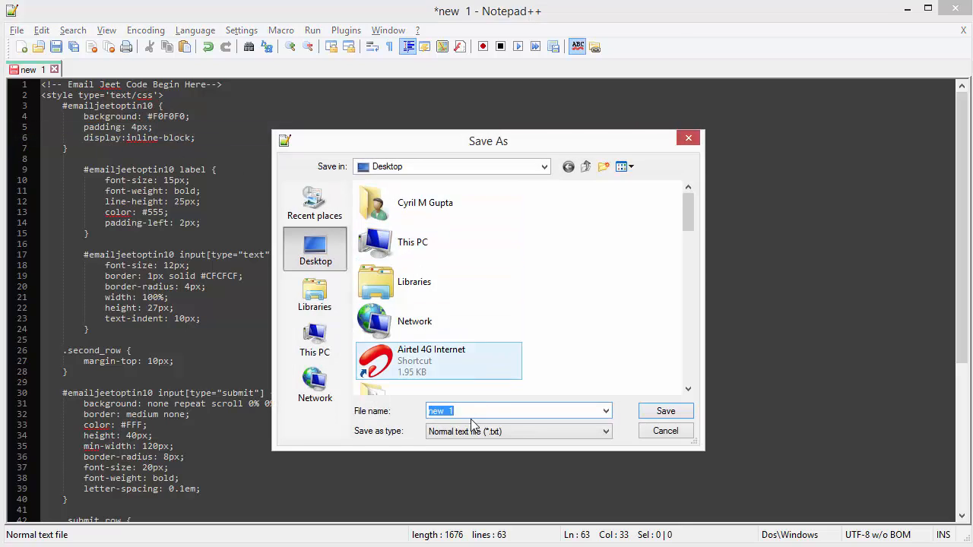
text(test.htm)
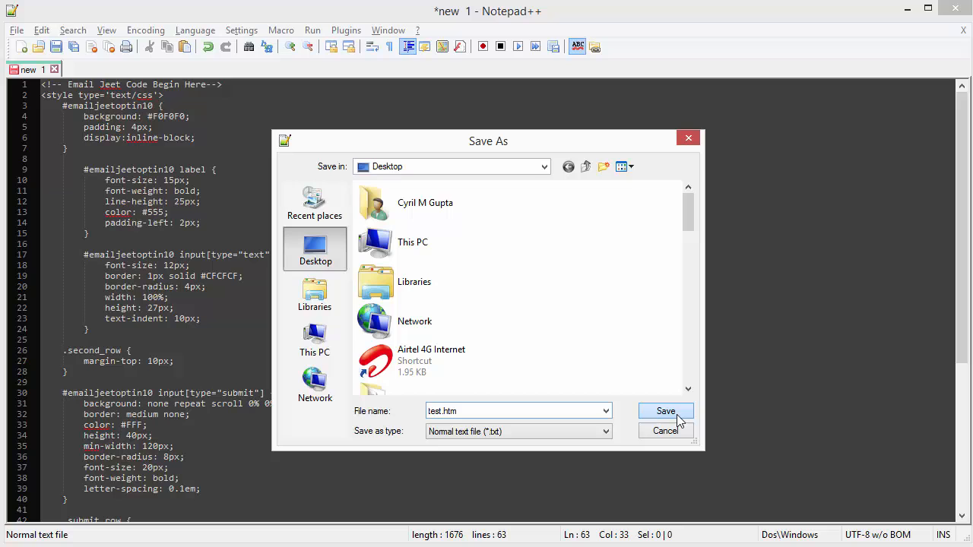
click(665, 411)
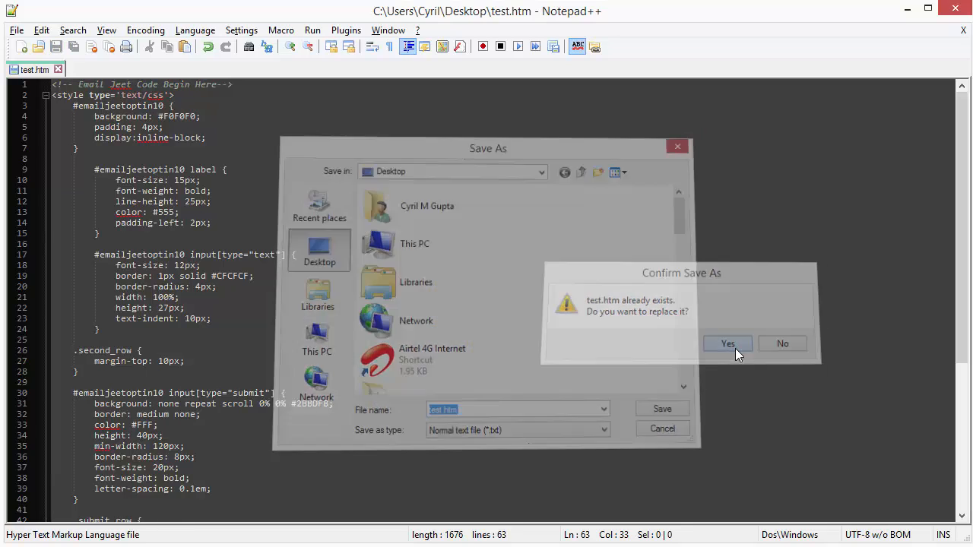
click(728, 343)
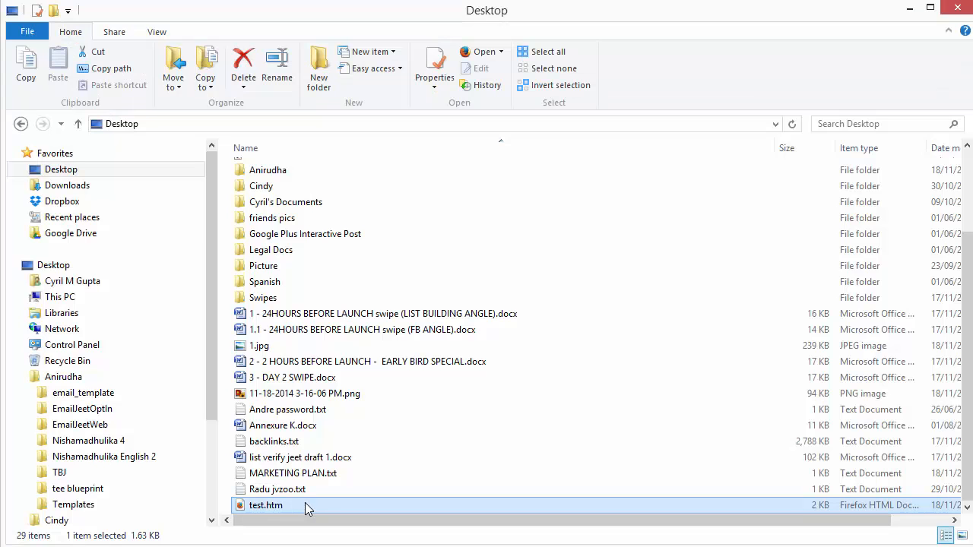
- Open test.htm in Firefox and submit test email 'cyrilup...' through the opt-in form
double_click(265, 505)
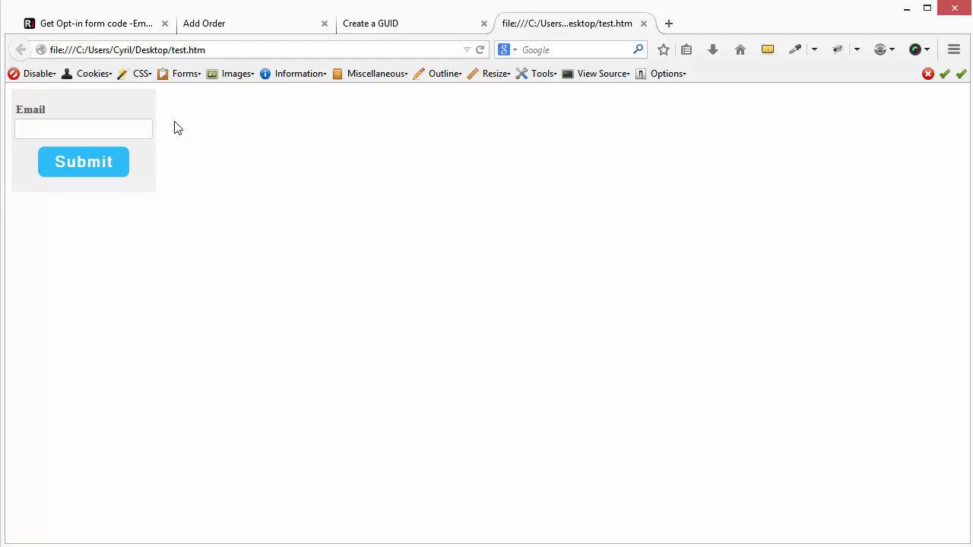
click(82, 129)
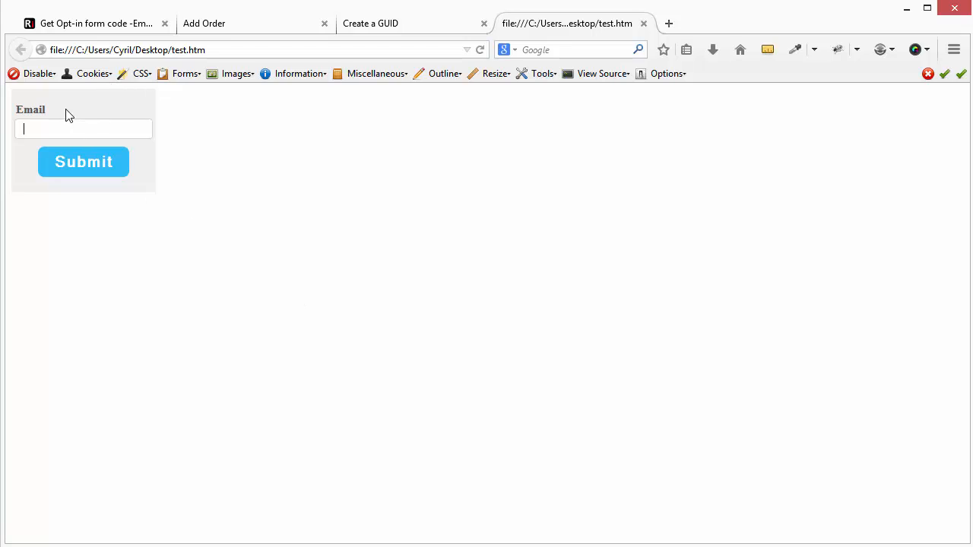
click(84, 128)
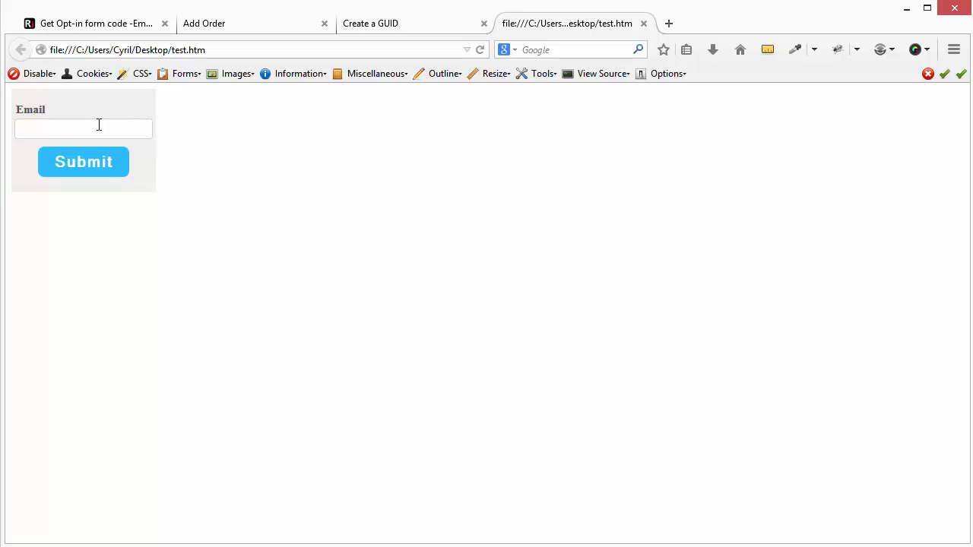
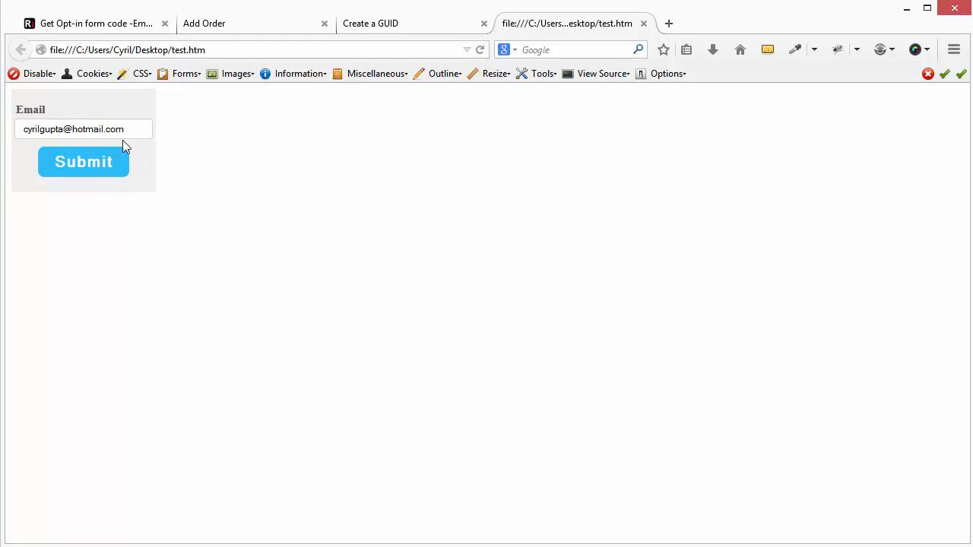
click(116, 128)
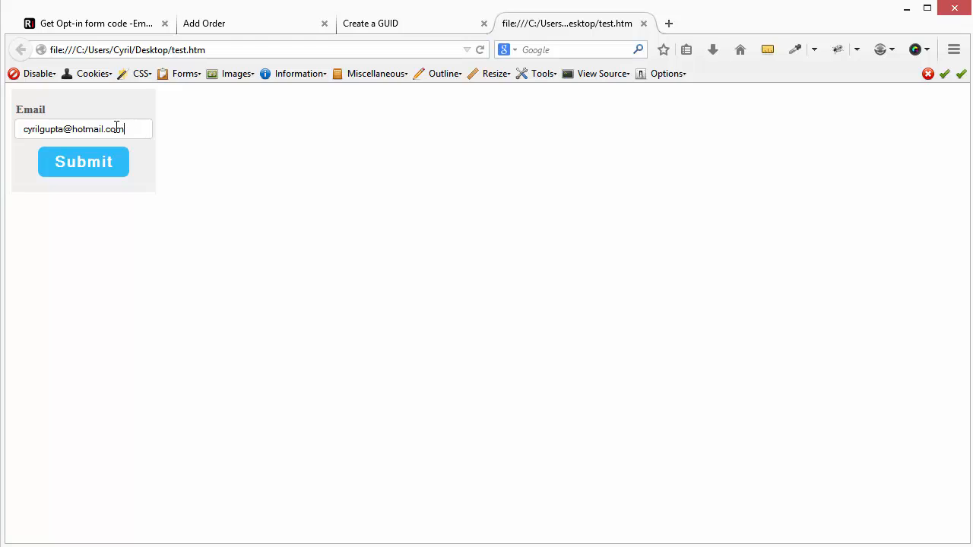
mouse_move(106, 100)
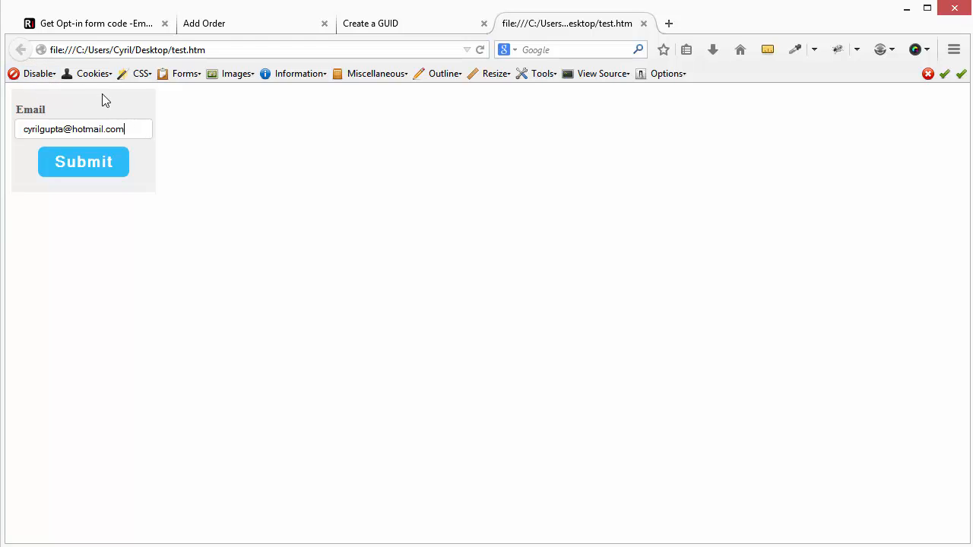
mouse_move(137, 224)
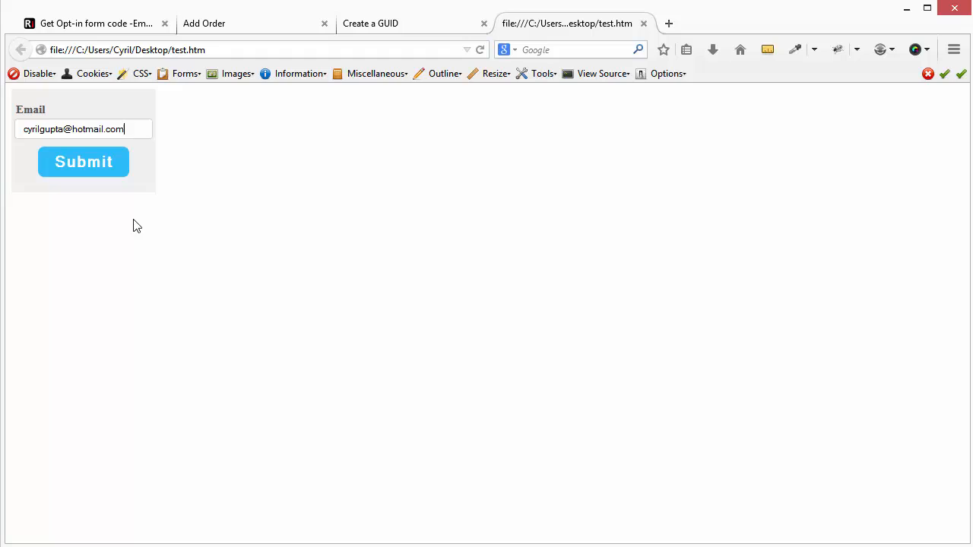
mouse_move(165, 152)
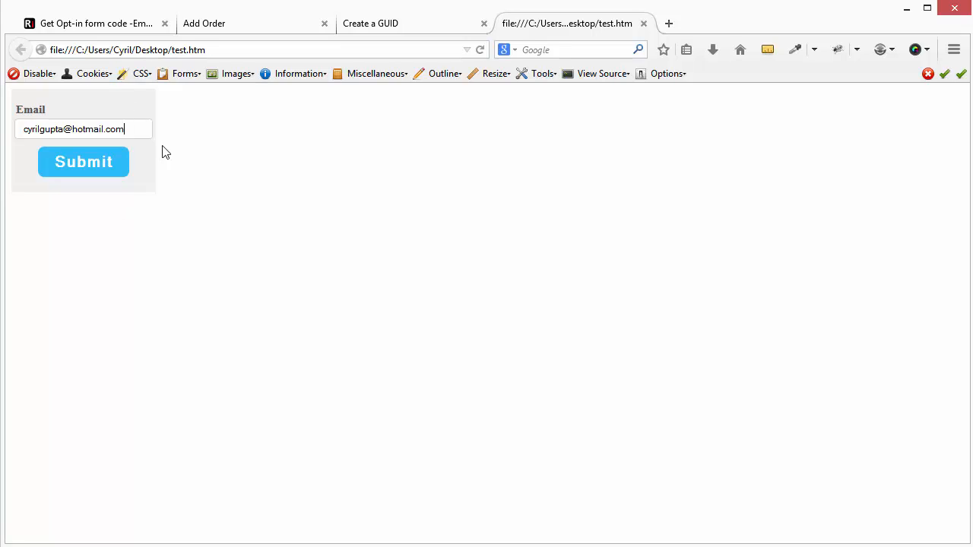
mouse_move(234, 187)
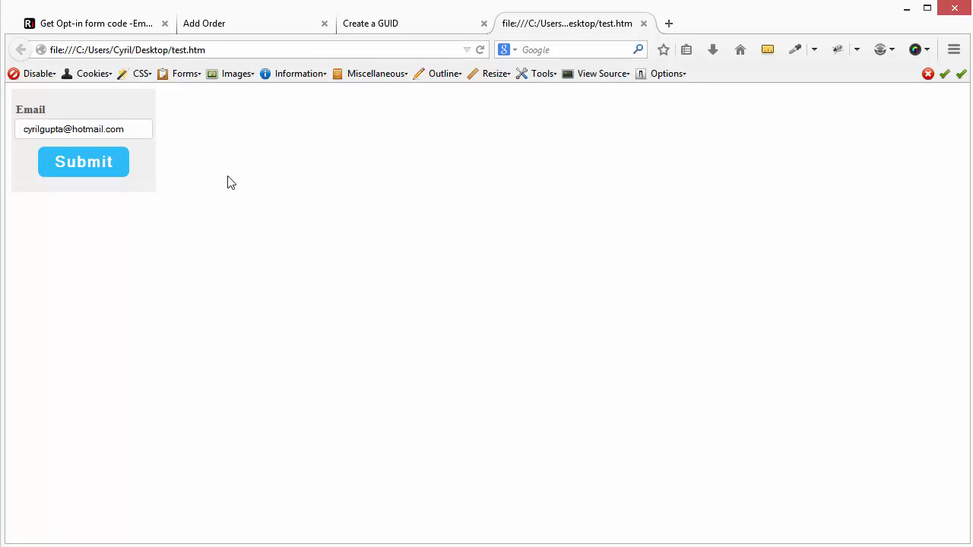
mouse_move(134, 157)
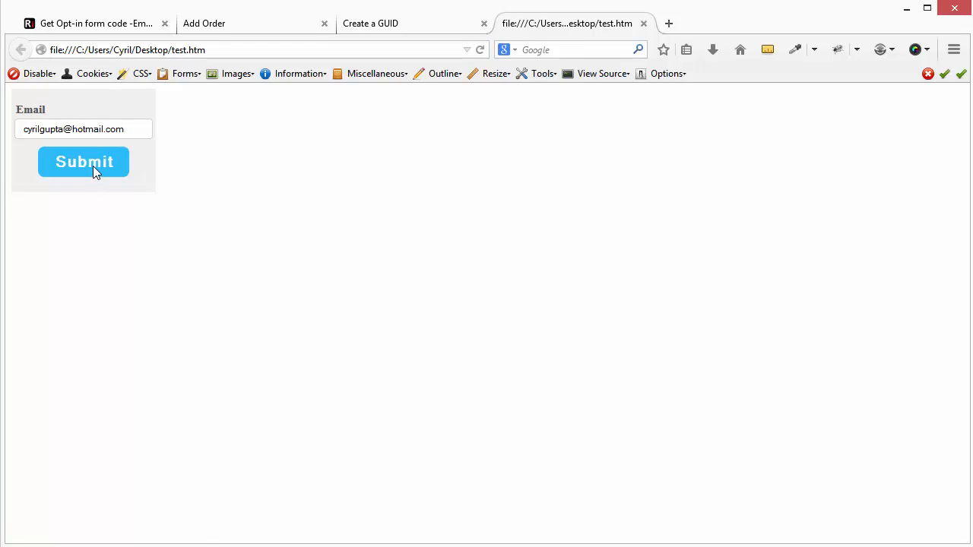
click(83, 161)
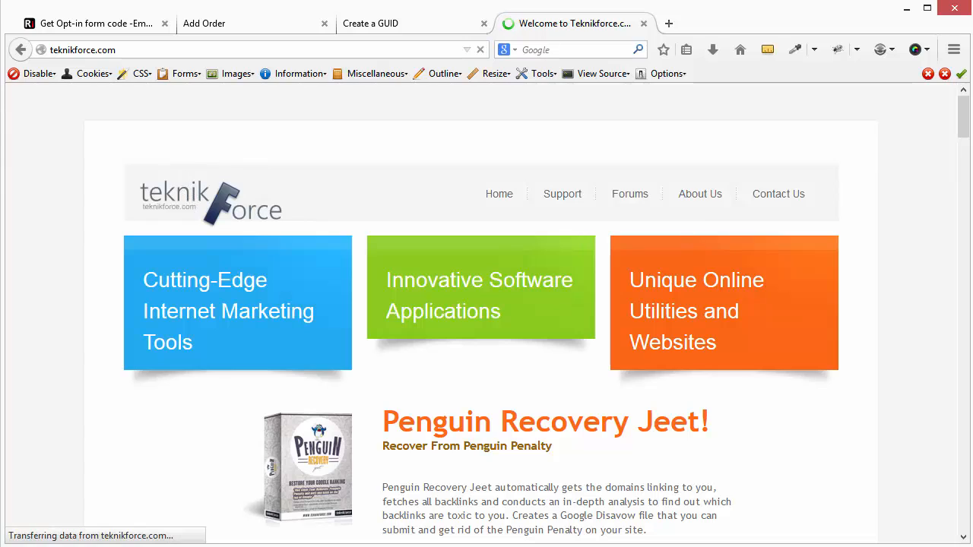
- Scroll down the teknikforce.com welcome page shown after the opt-in submission
scroll(down, 3)
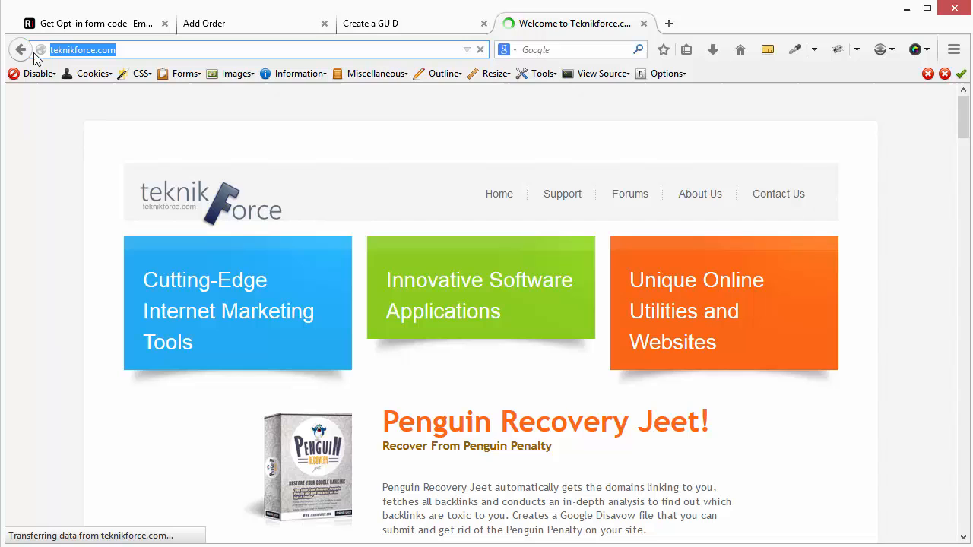
mouse_move(641, 24)
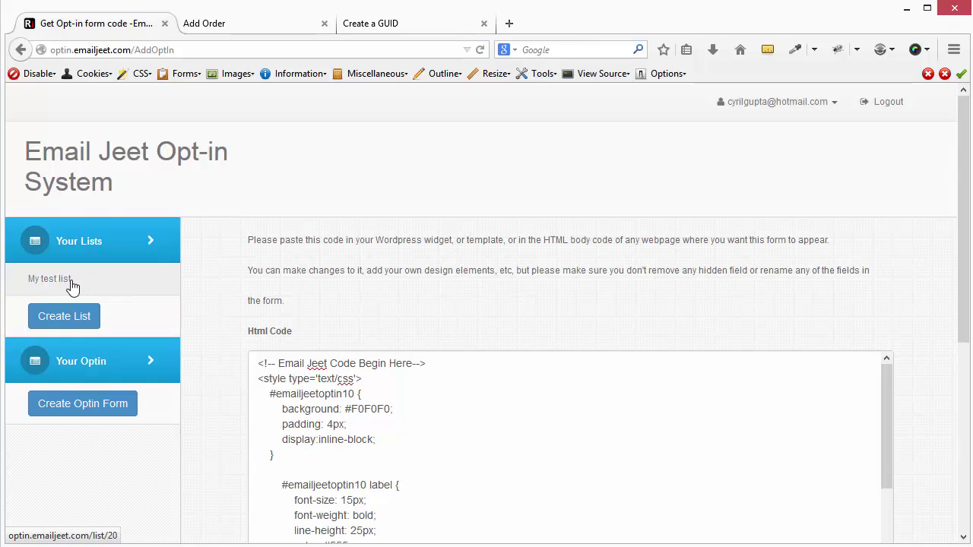
- Open My test list, check the captured lead added via Optin, and export the list
click(49, 280)
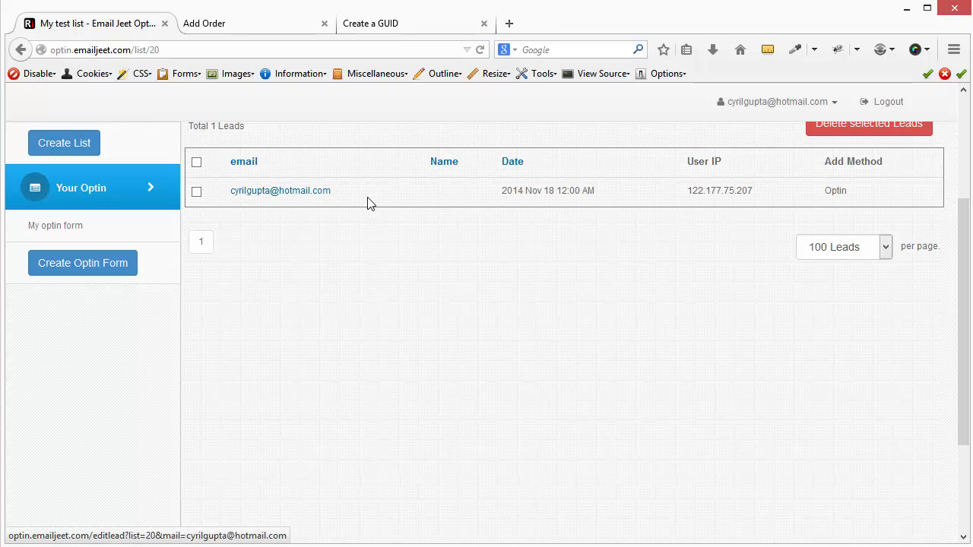
scroll(down, 3)
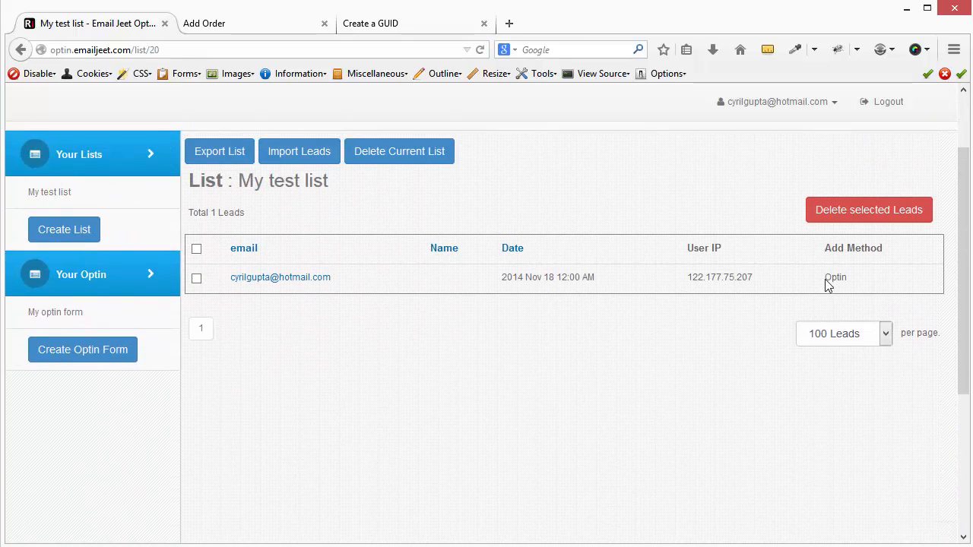
double_click(834, 277)
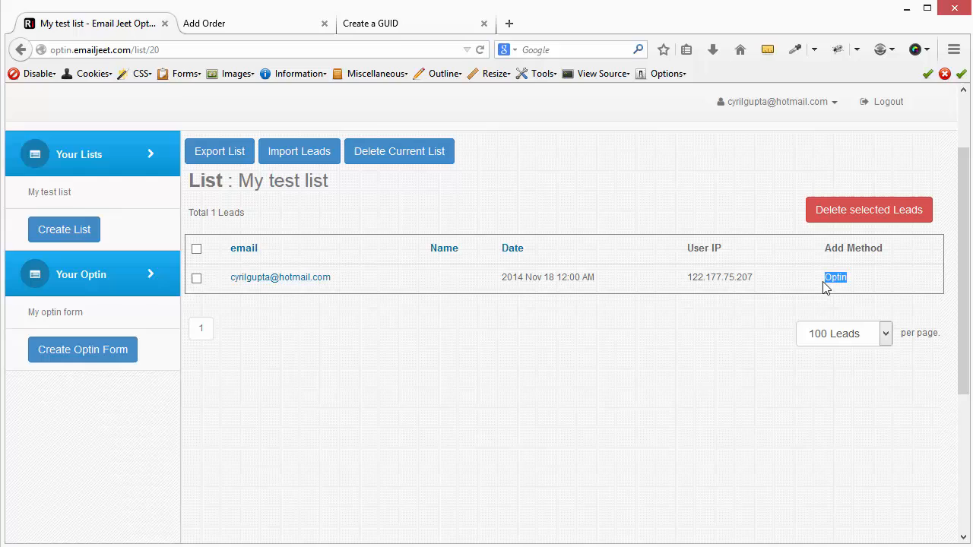
mouse_move(523, 254)
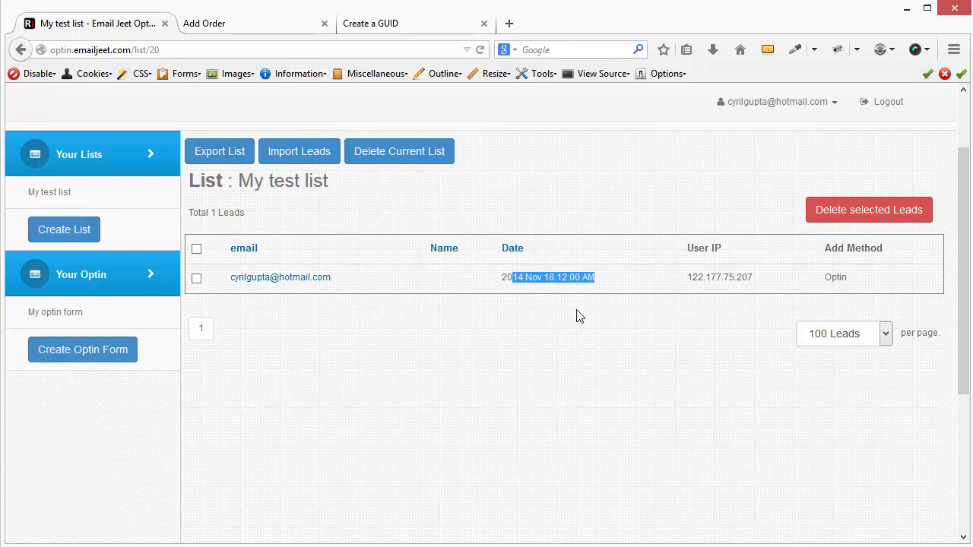
mouse_move(536, 315)
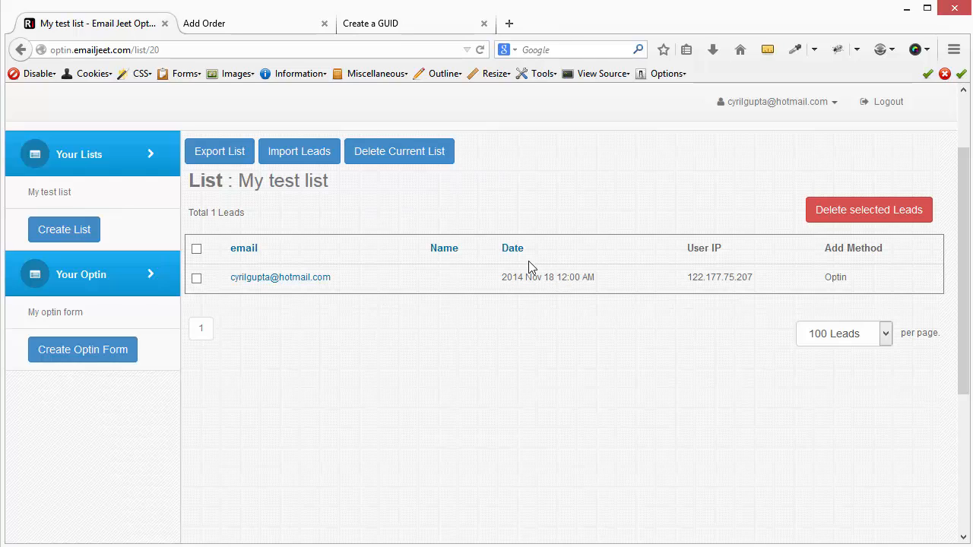
click(196, 278)
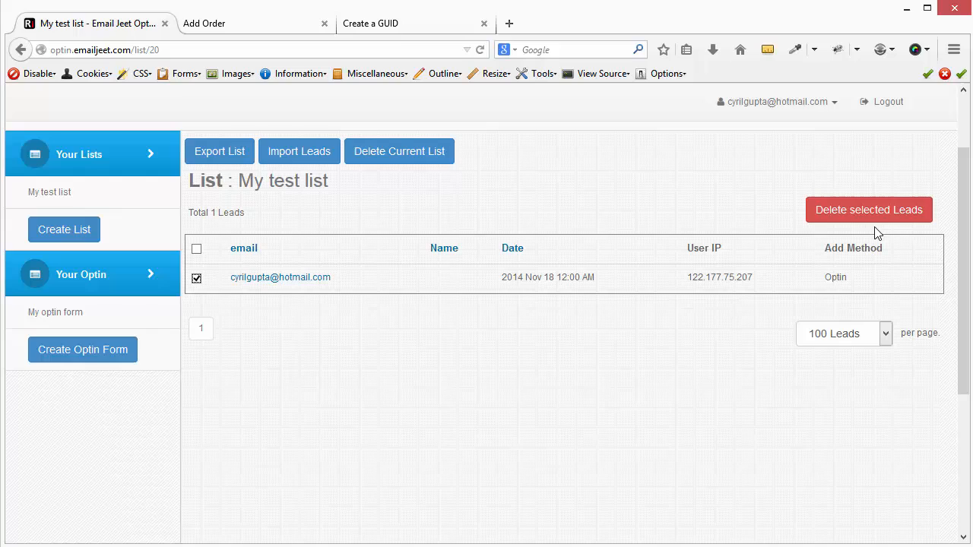
mouse_move(250, 315)
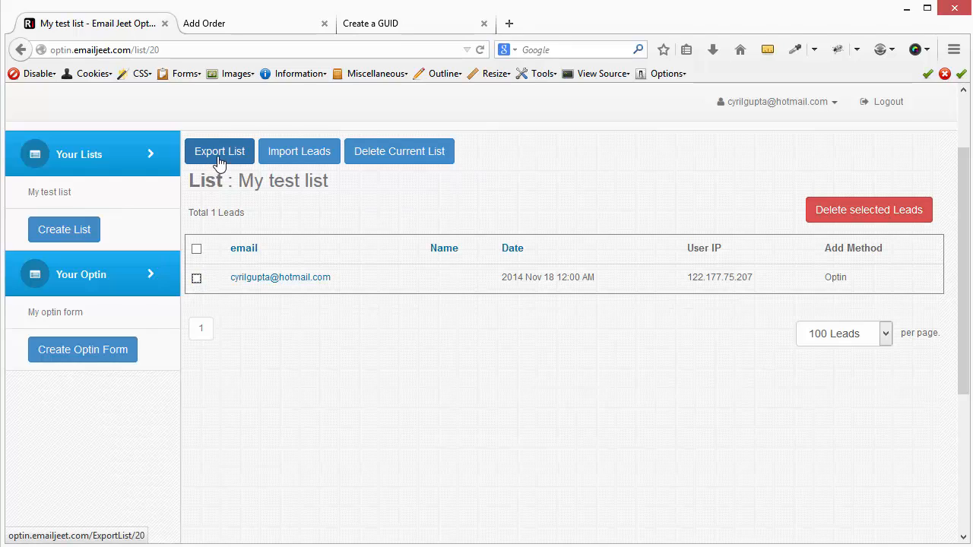
mouse_move(290, 145)
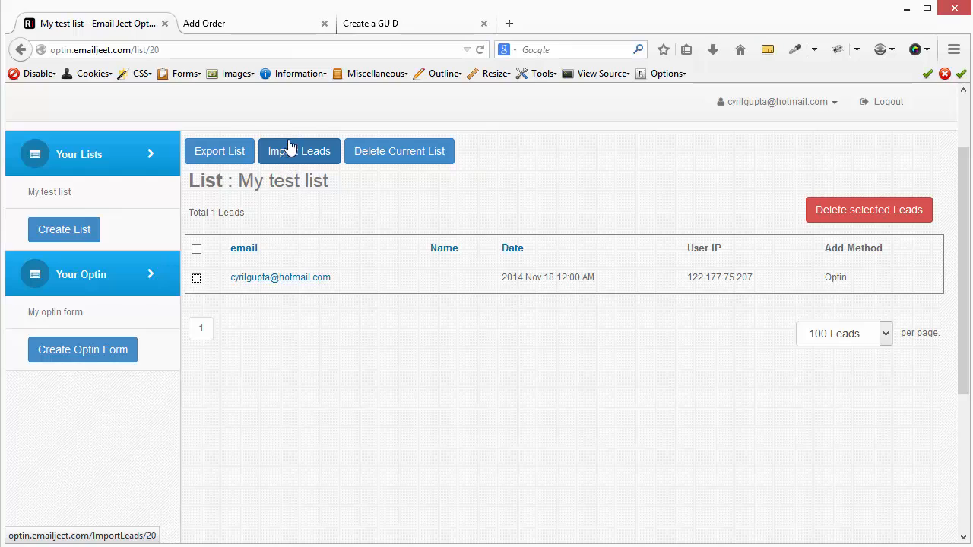
mouse_move(399, 273)
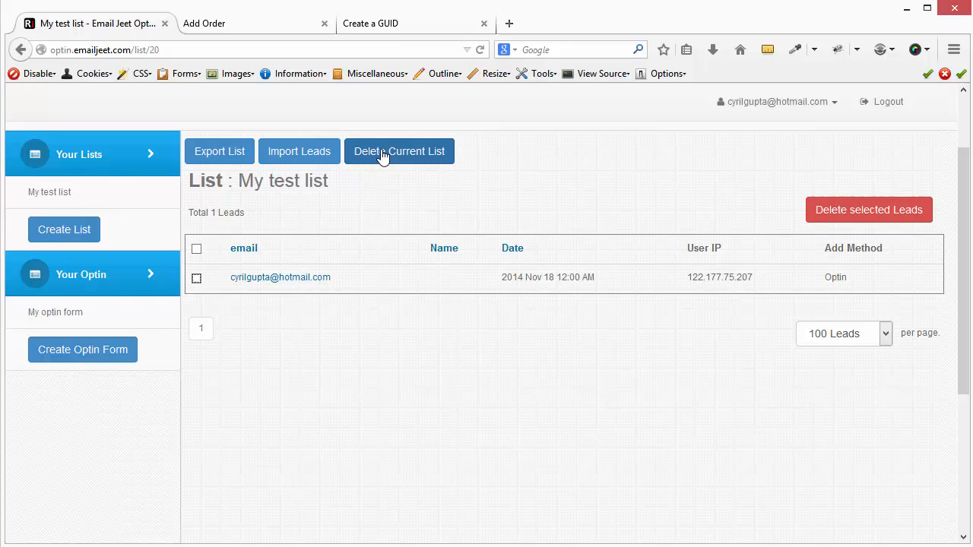
mouse_move(571, 280)
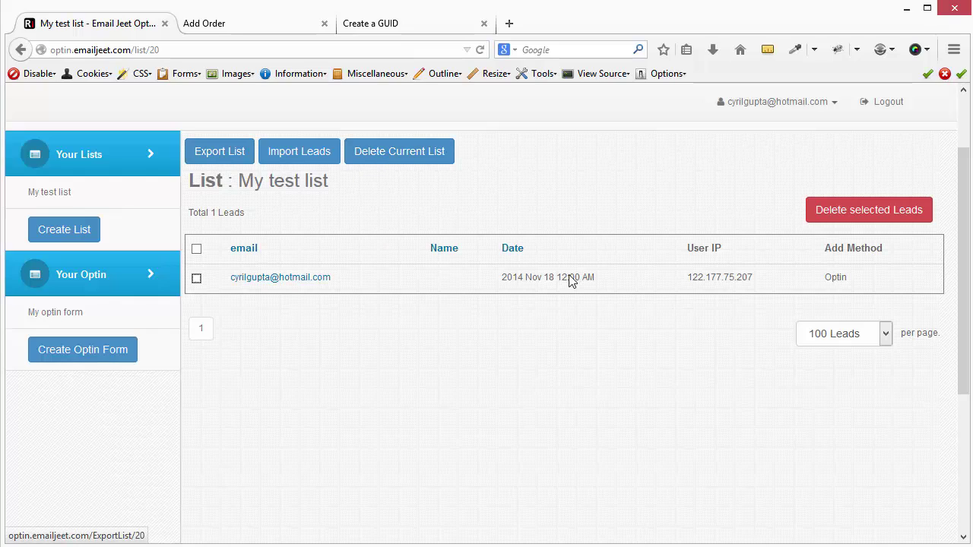
mouse_move(213, 275)
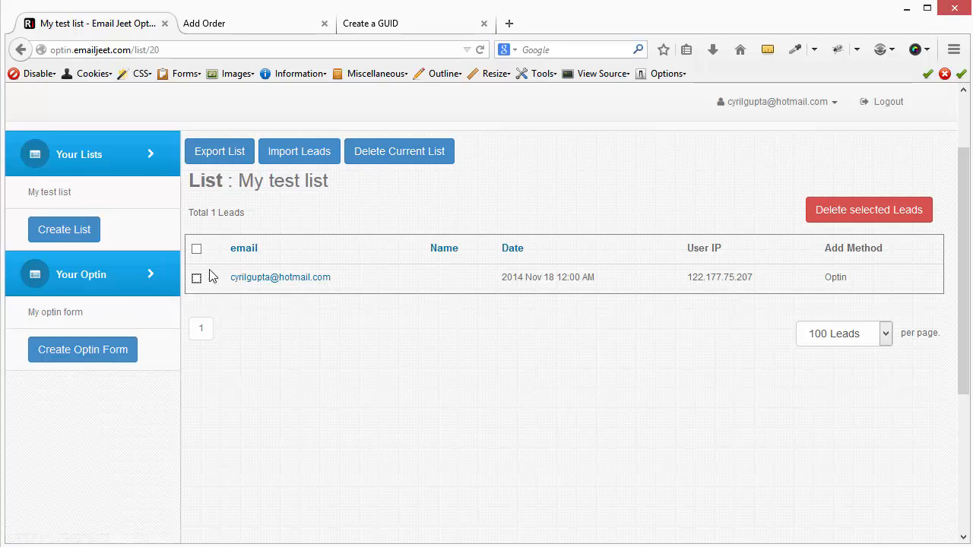
click(219, 151)
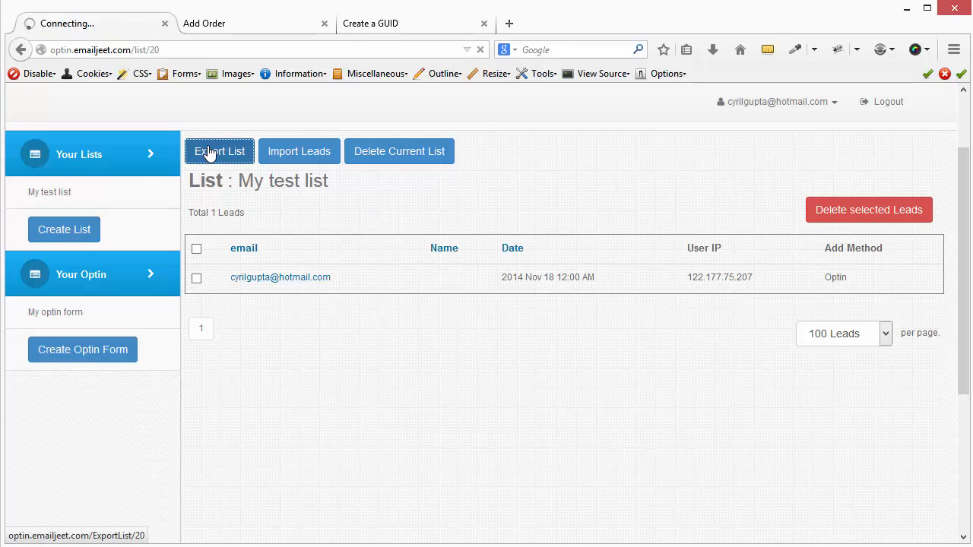
click(219, 152)
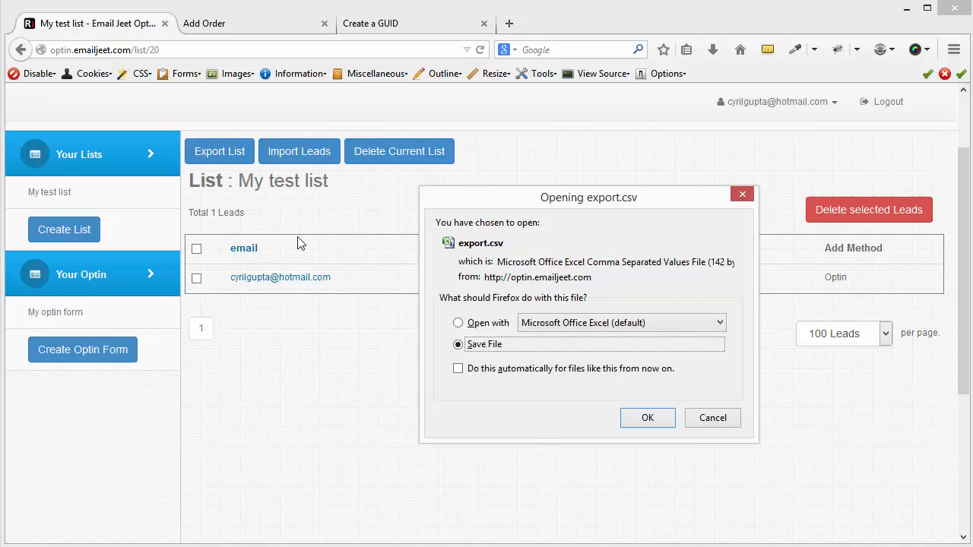
click(712, 417)
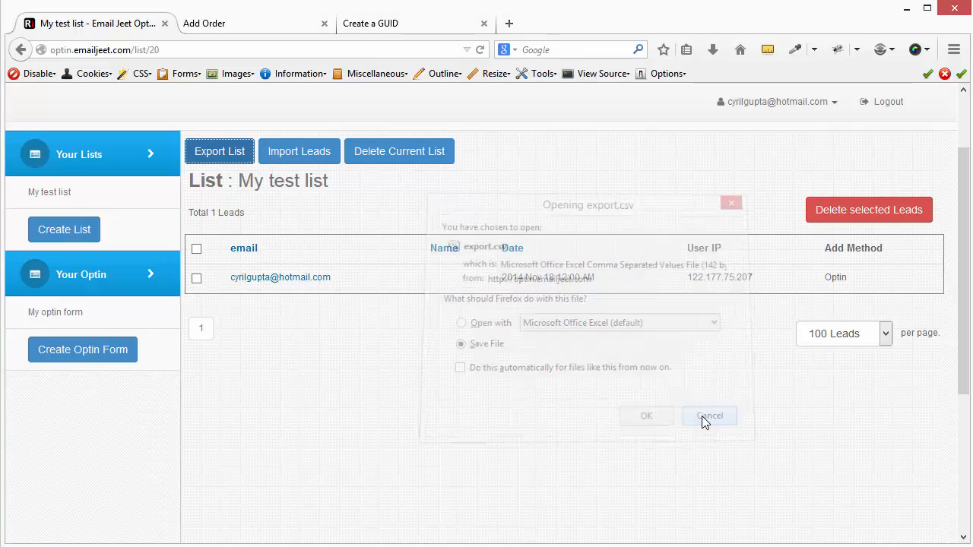
click(709, 416)
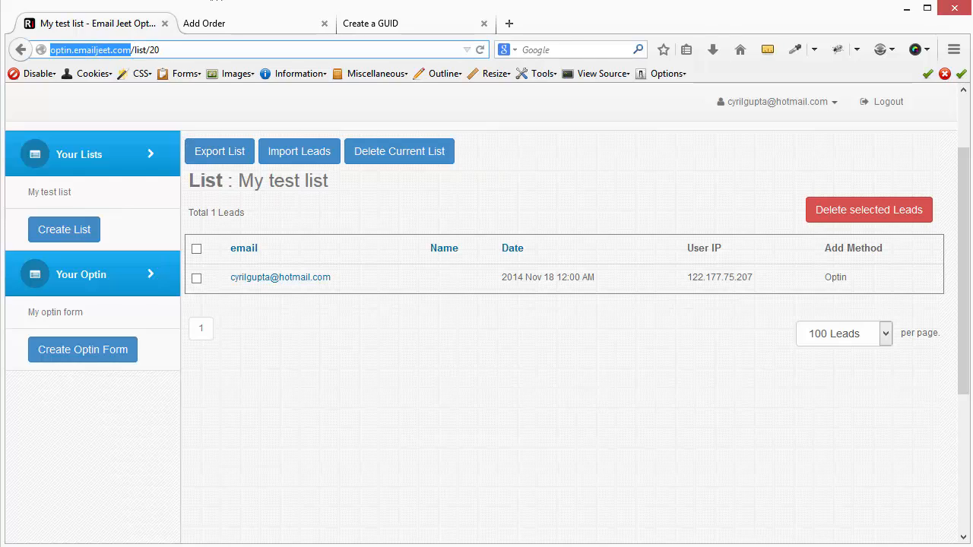
mouse_move(368, 343)
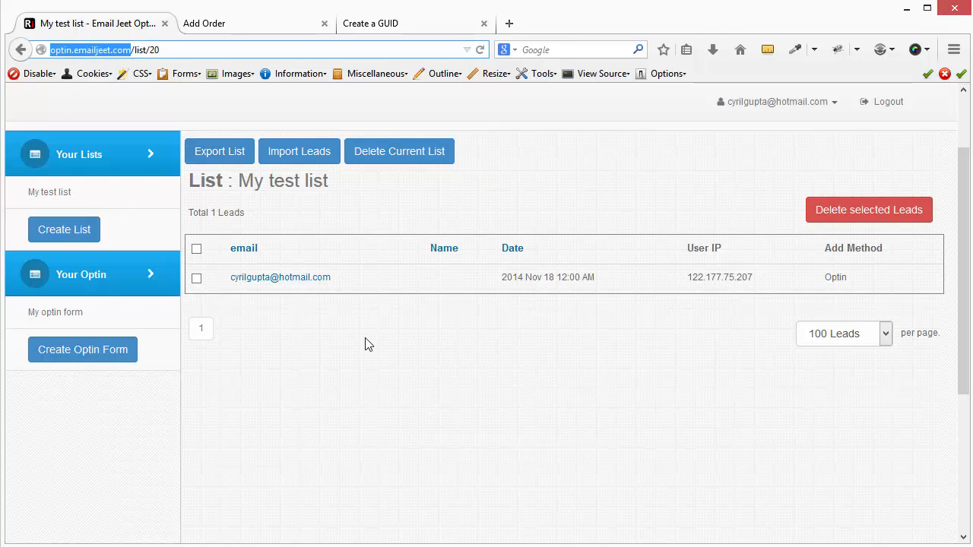